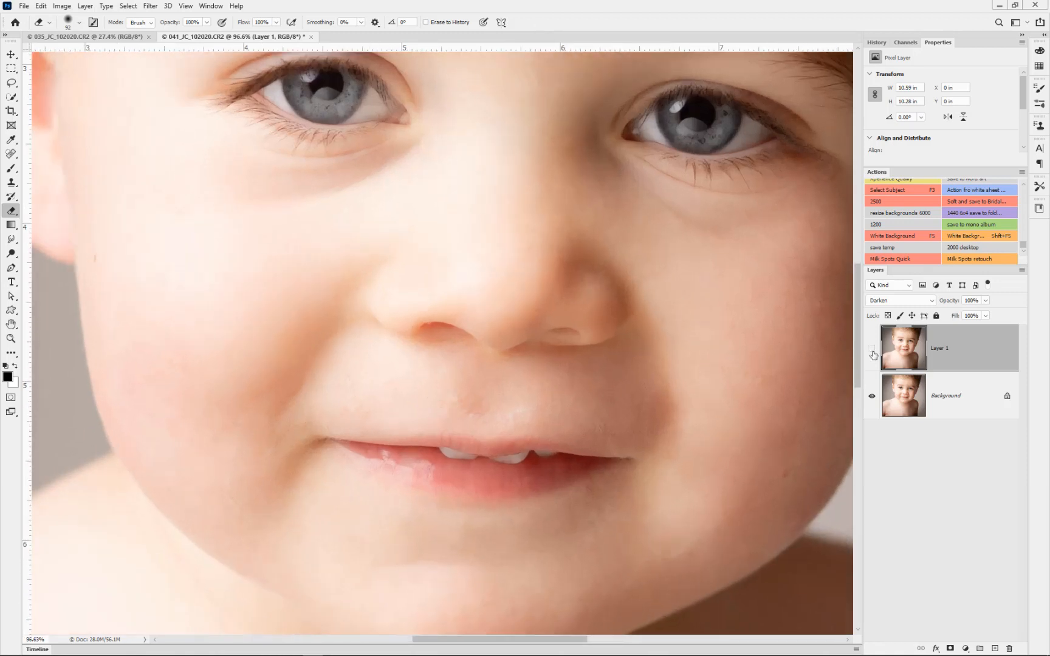
Toggle the softened layer's visibility to compare the retouch against the original.
left_click(872, 355)
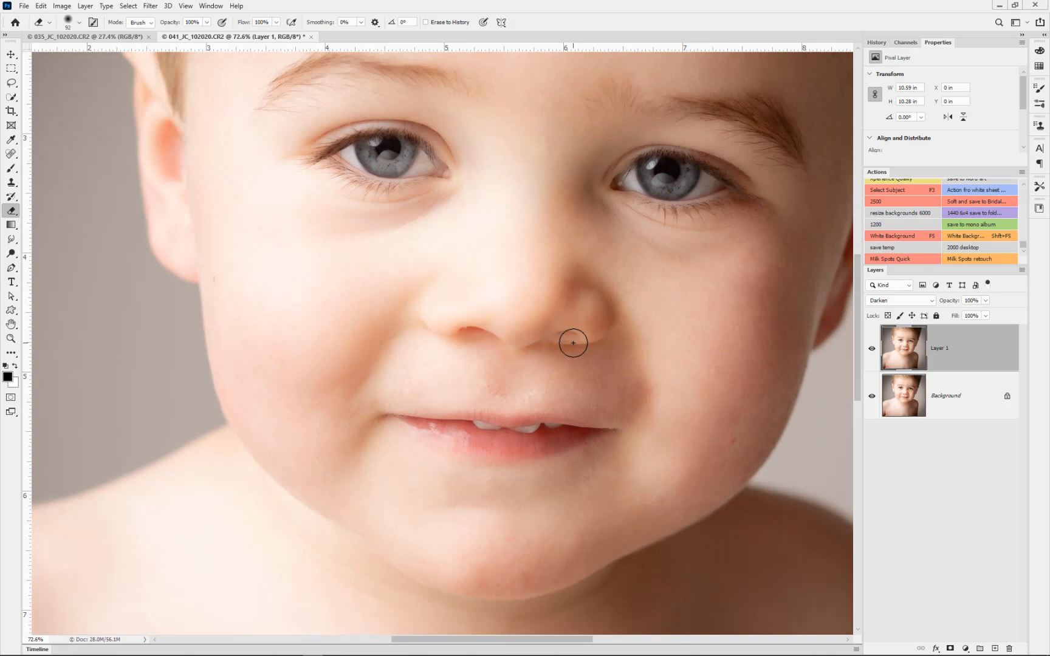
mouse_move(570, 339)
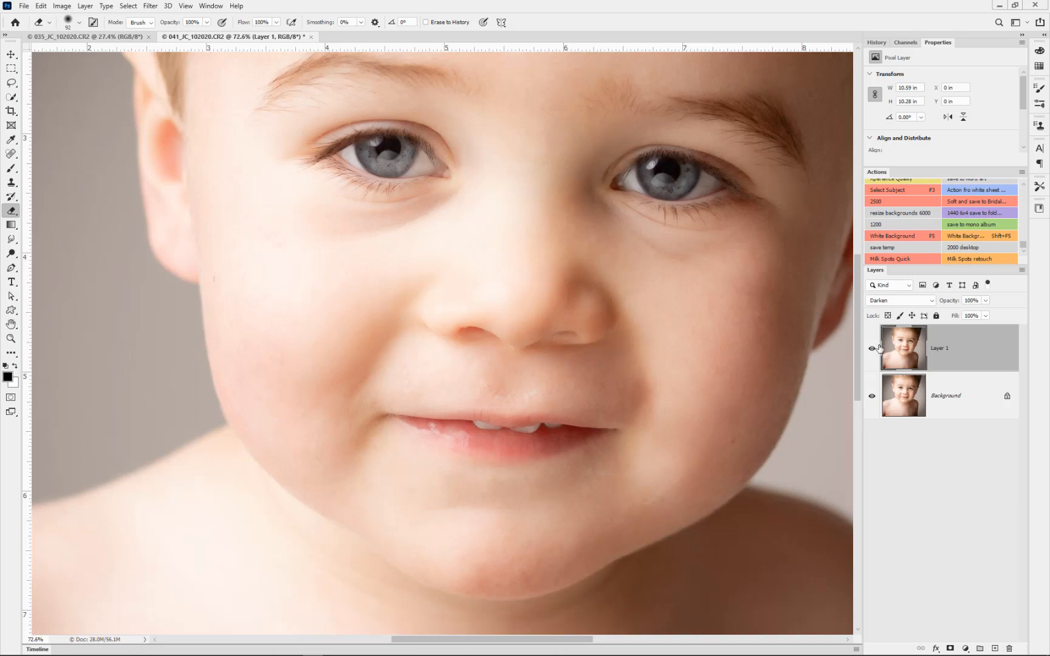
mouse_move(723, 325)
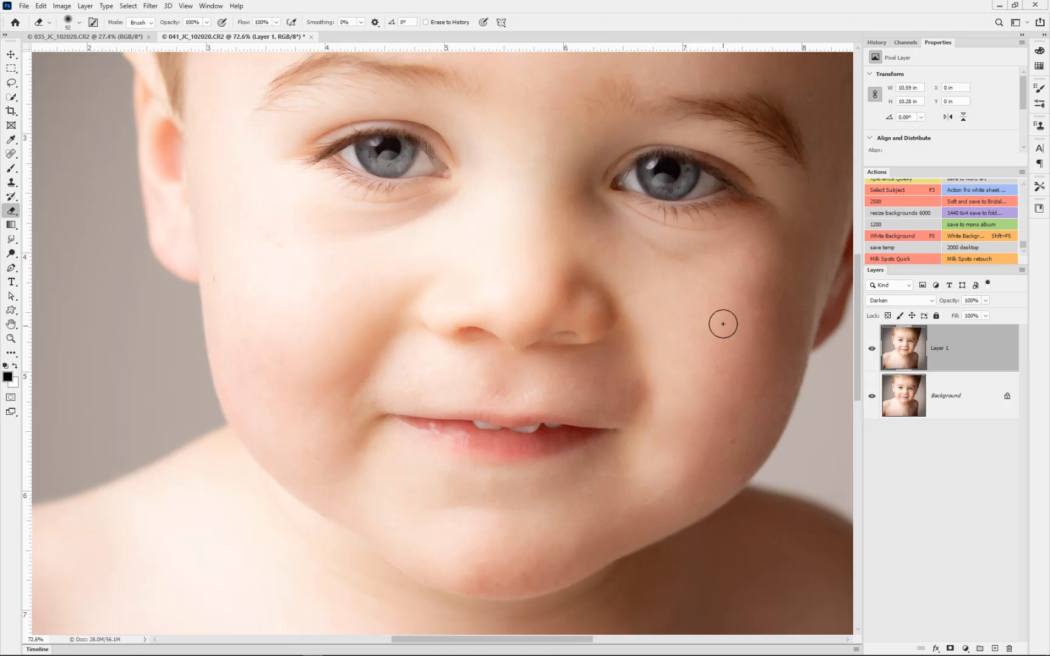
mouse_move(426, 133)
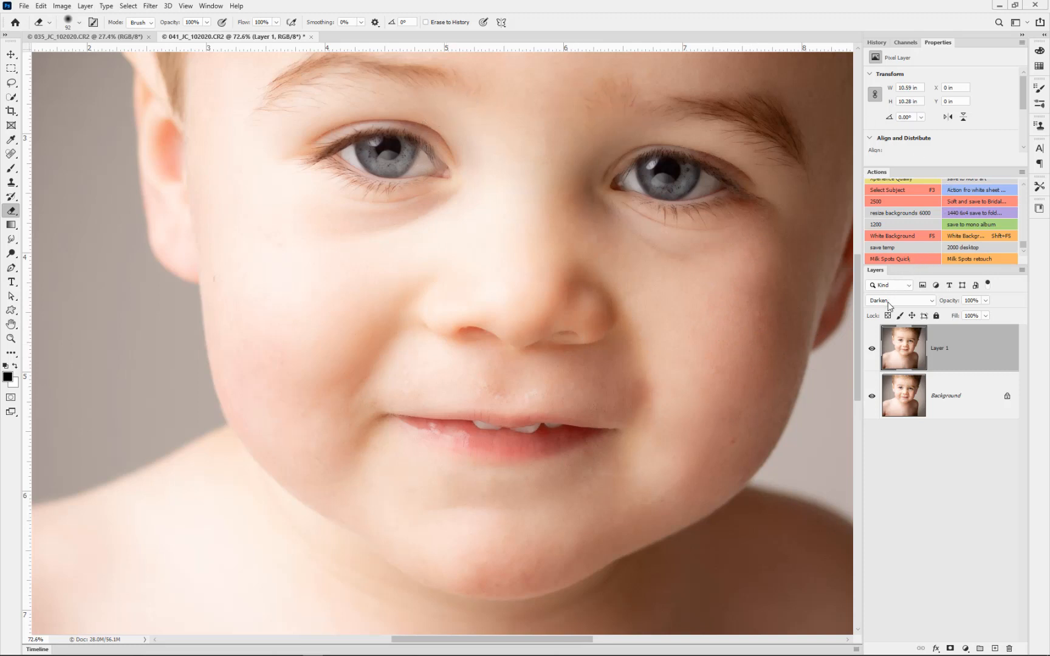
mouse_move(889, 304)
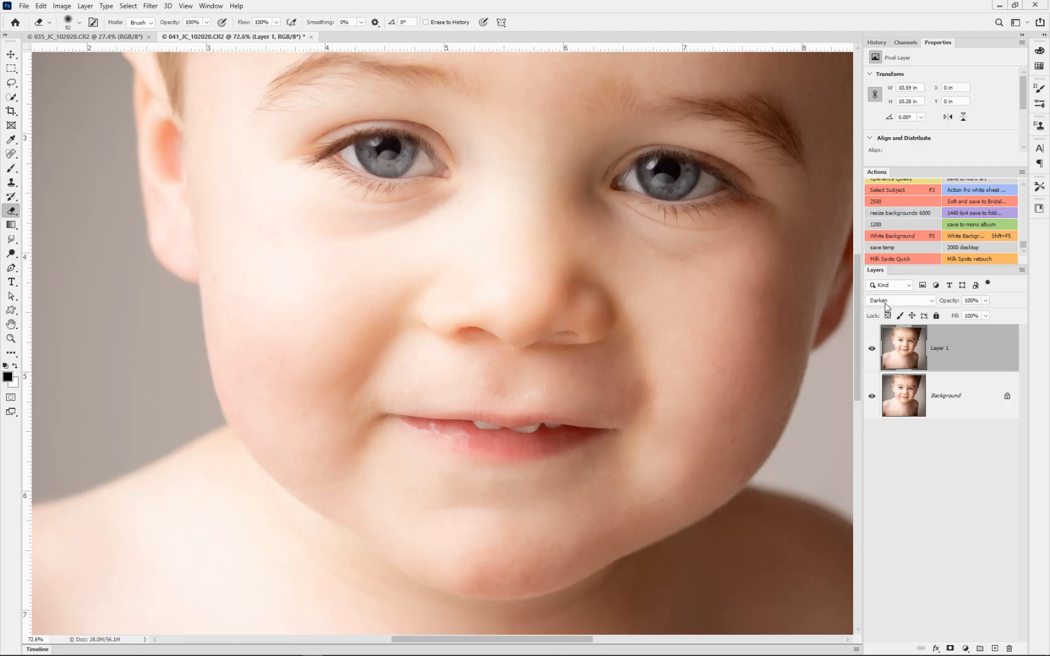
mouse_move(644, 313)
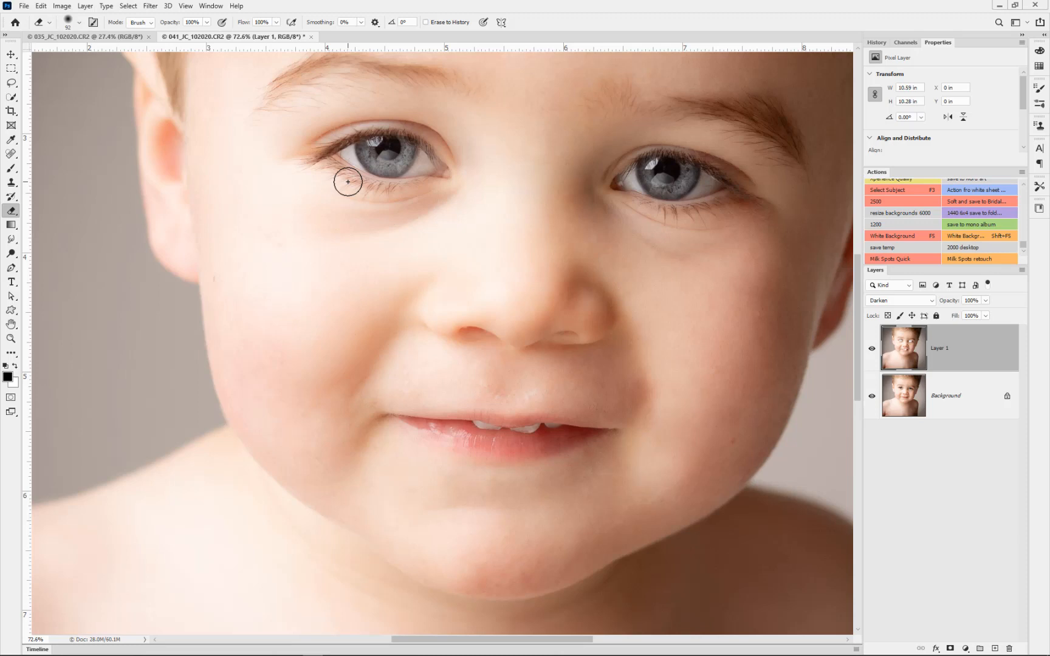
mouse_move(440, 197)
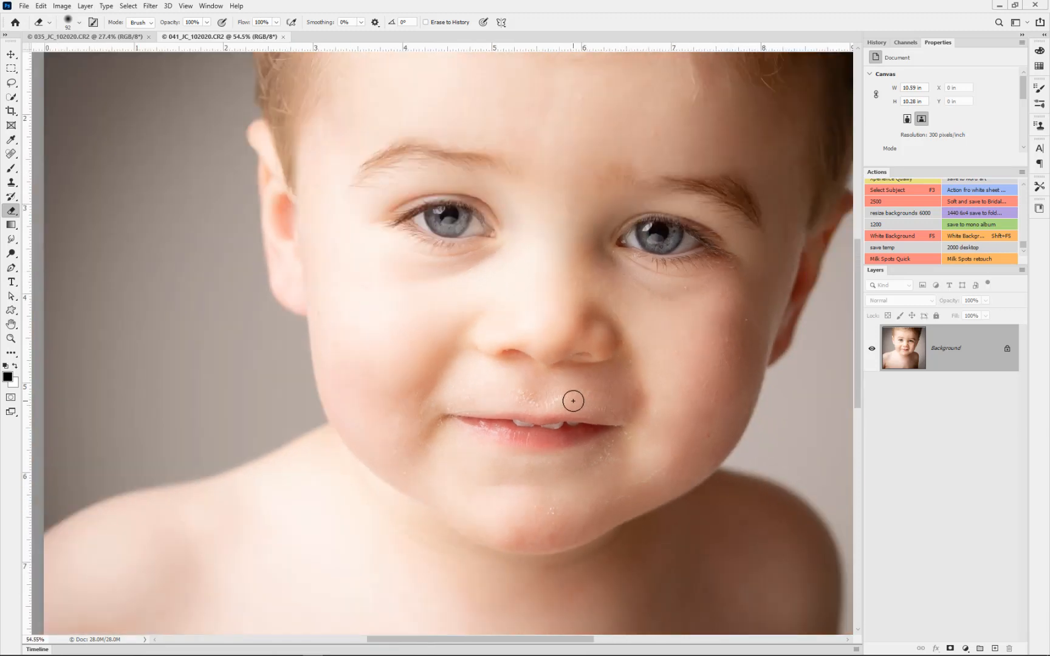
Duplicate the Background with Ctrl+J and apply Dust & Scratches at radius 6, threshold 4.
key("ctrl+j")
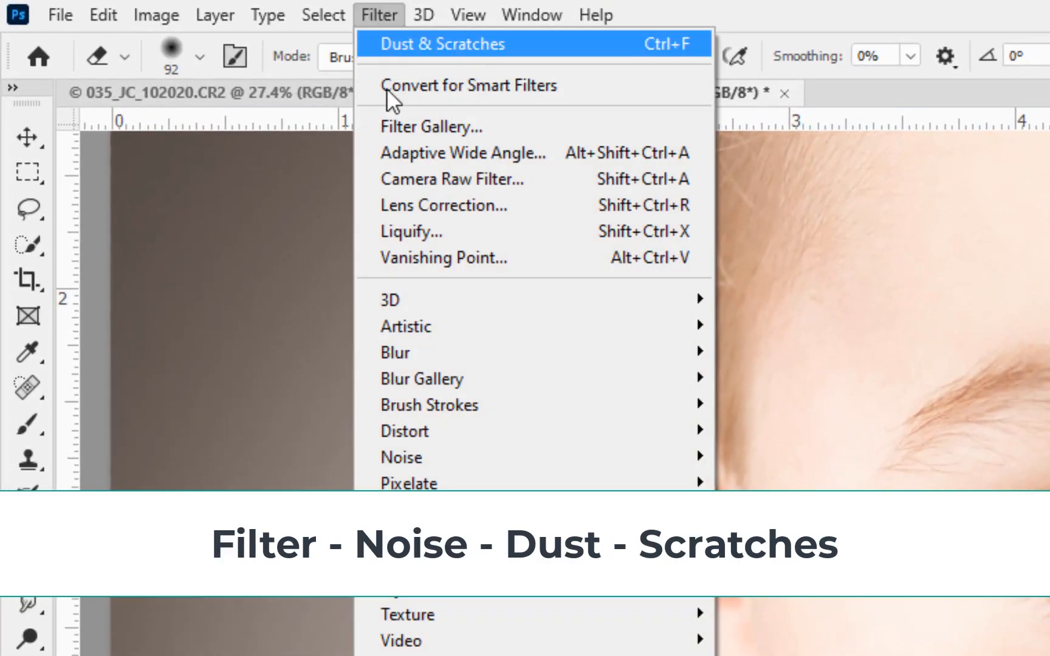
mouse_move(401, 458)
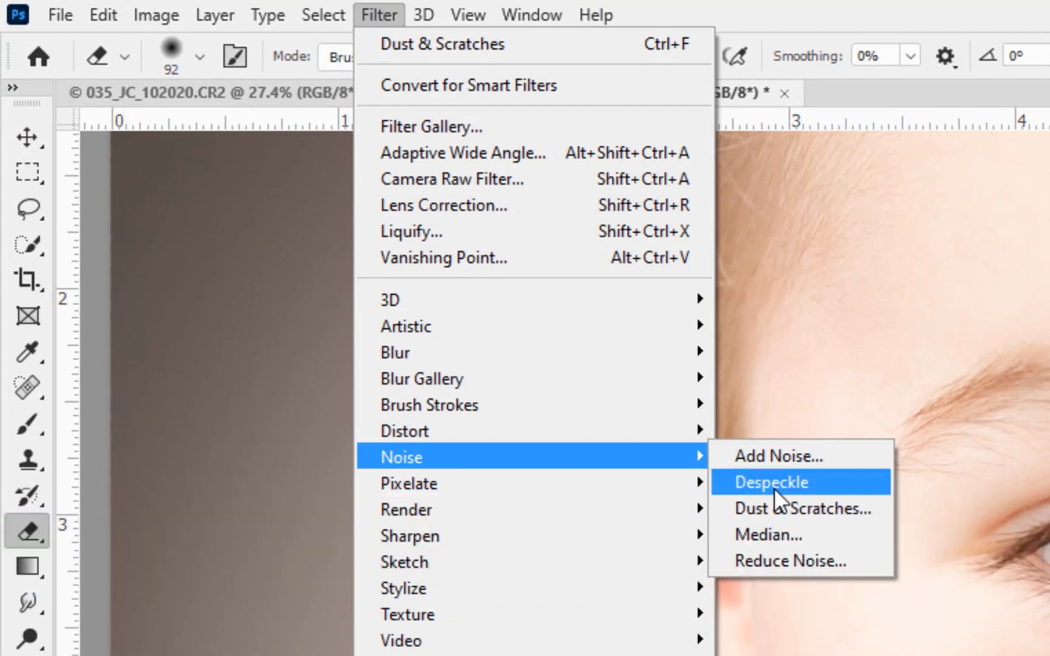
left_click(800, 511)
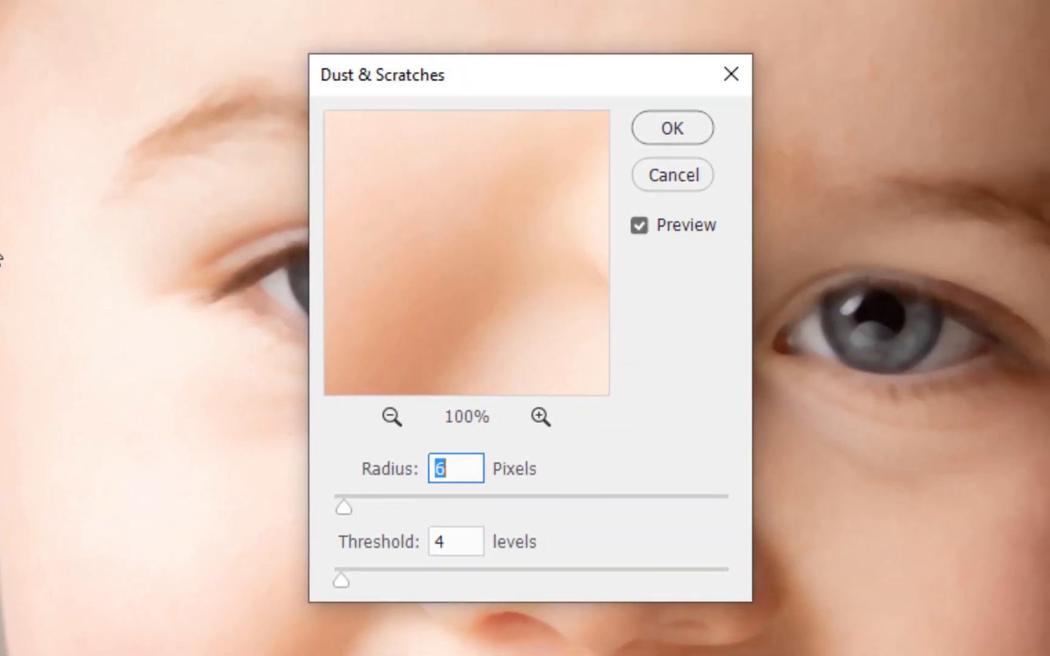
mouse_move(399, 514)
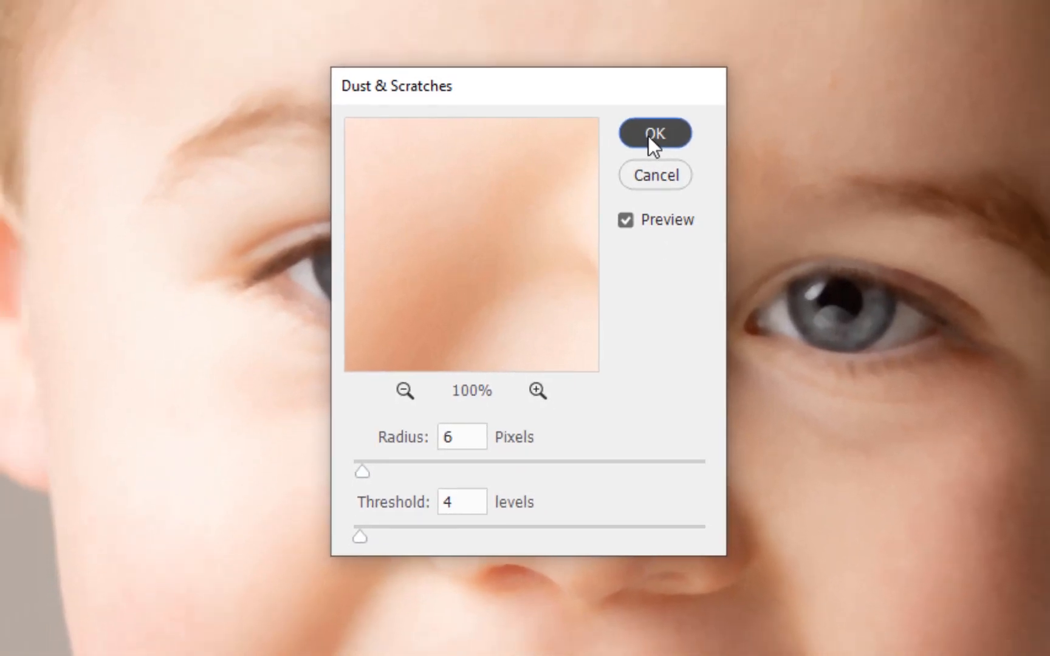
left_click(657, 132)
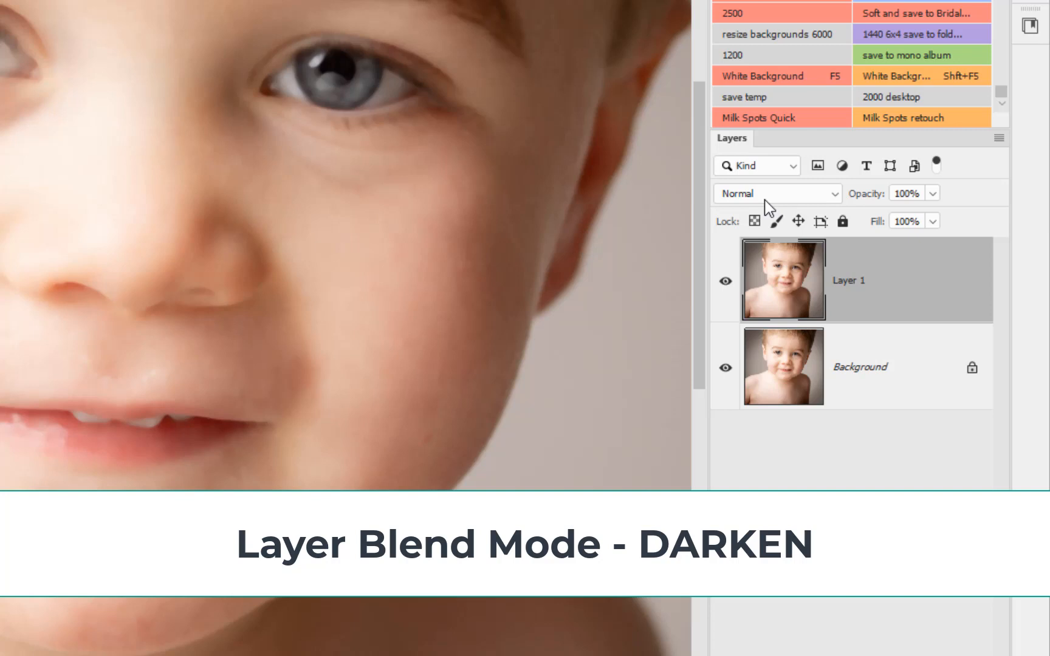
Set Layer 1's blend mode to Darken so the milk spots lighten over the Background.
left_click(777, 193)
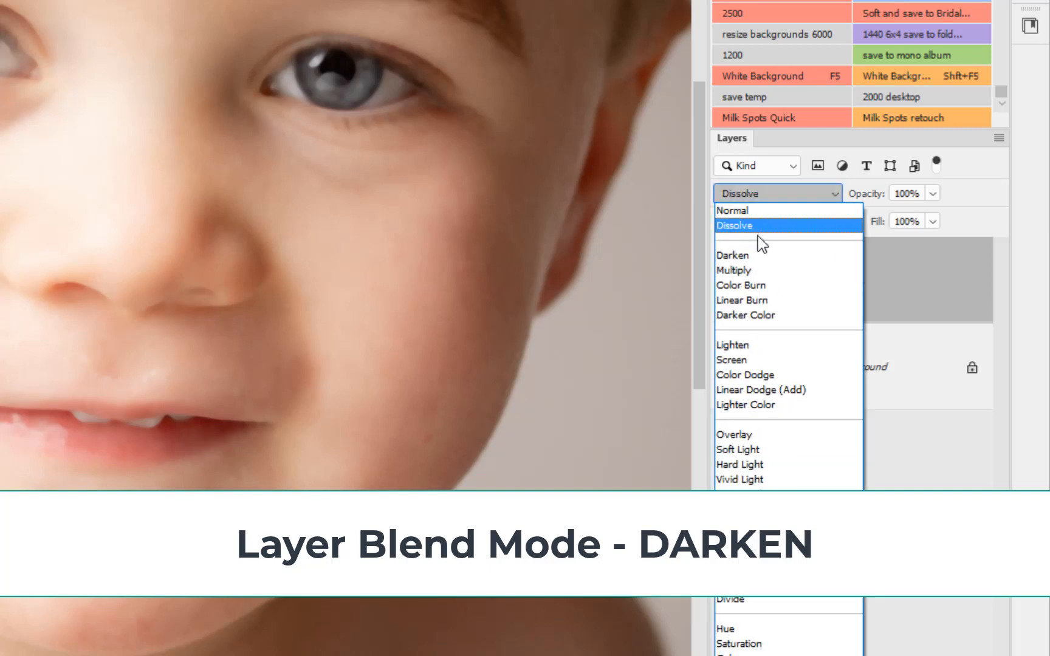
left_click(733, 255)
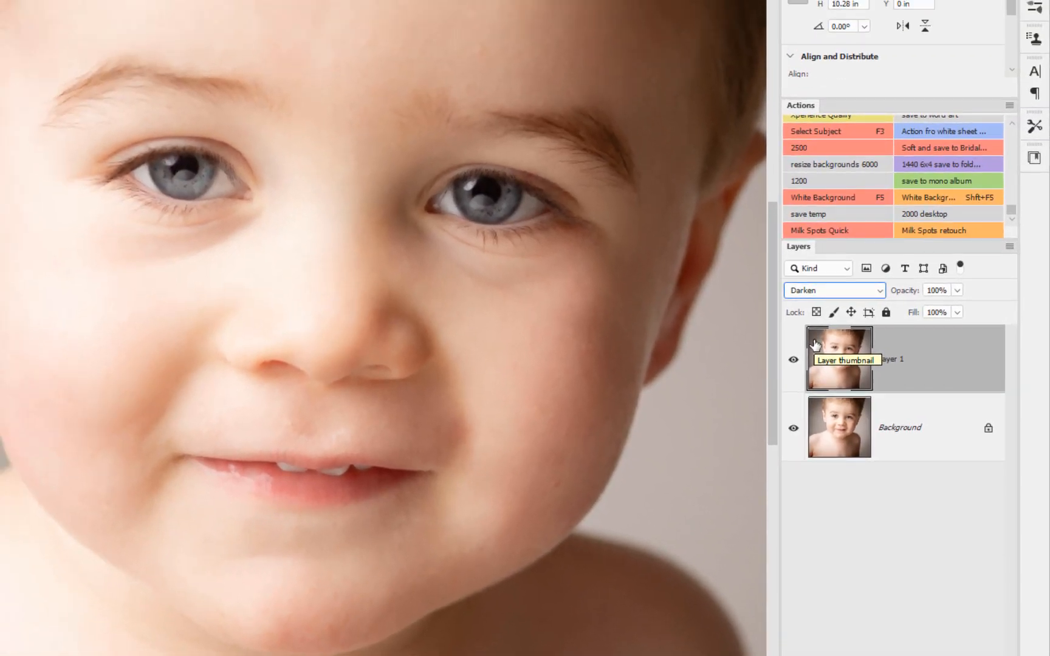
mouse_move(503, 254)
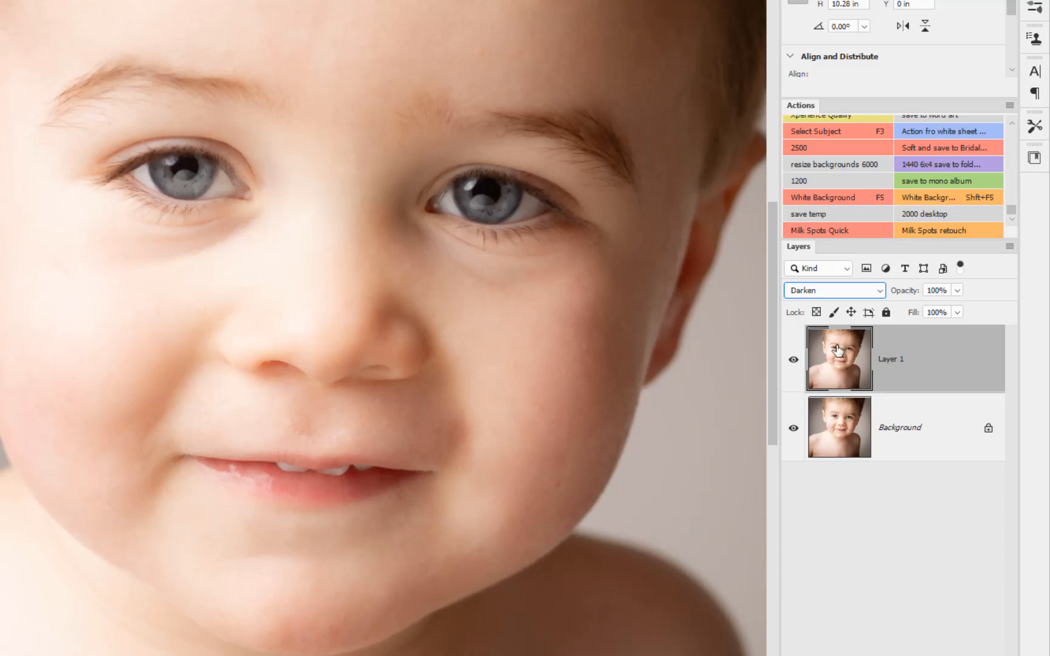
mouse_move(843, 367)
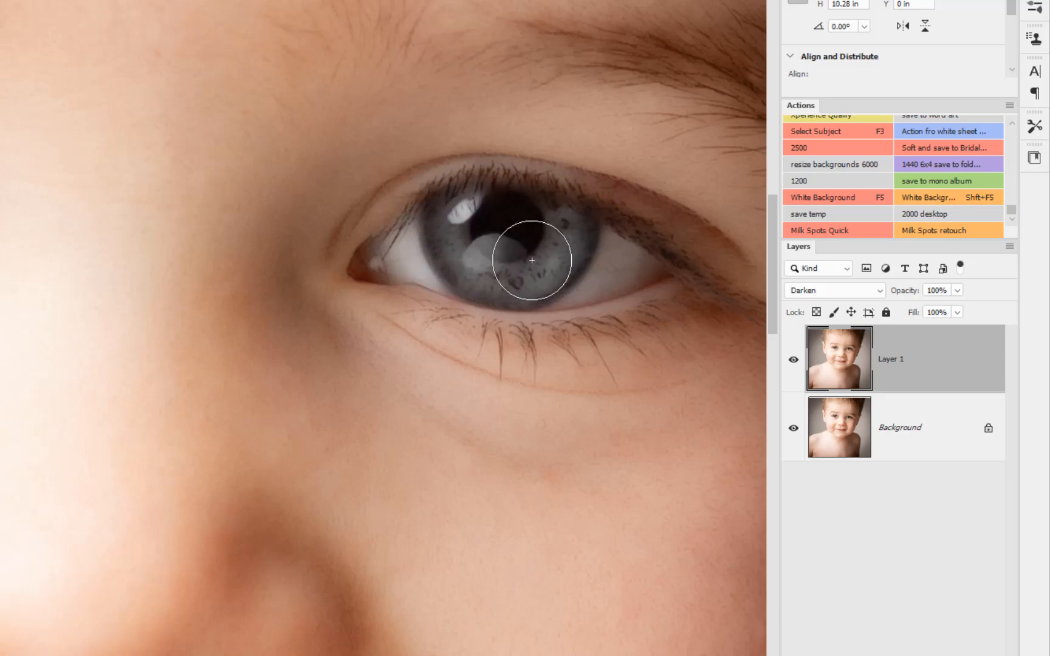
Erase the softened layer over the eye to restore crisp original detail.
left_click_drag(532, 260, 498, 237)
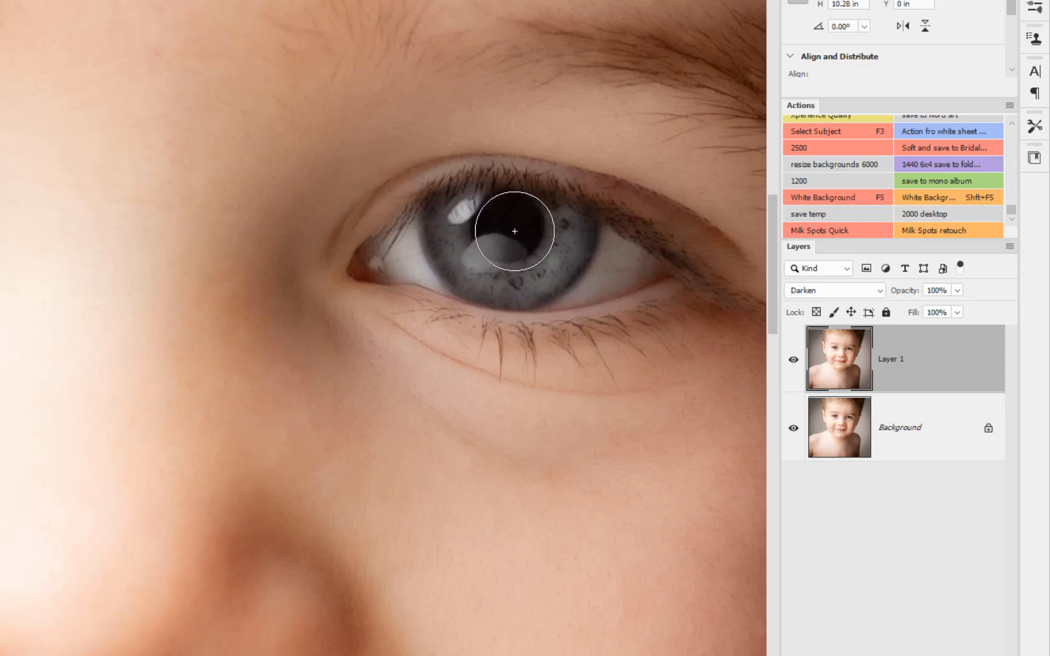
key("e")
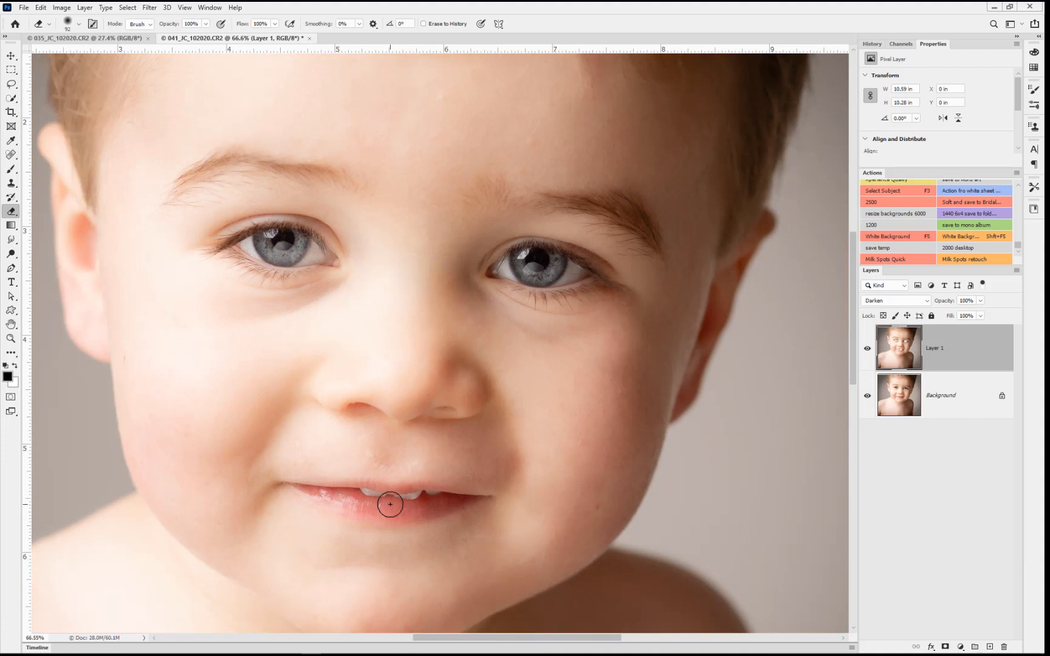
mouse_move(608, 246)
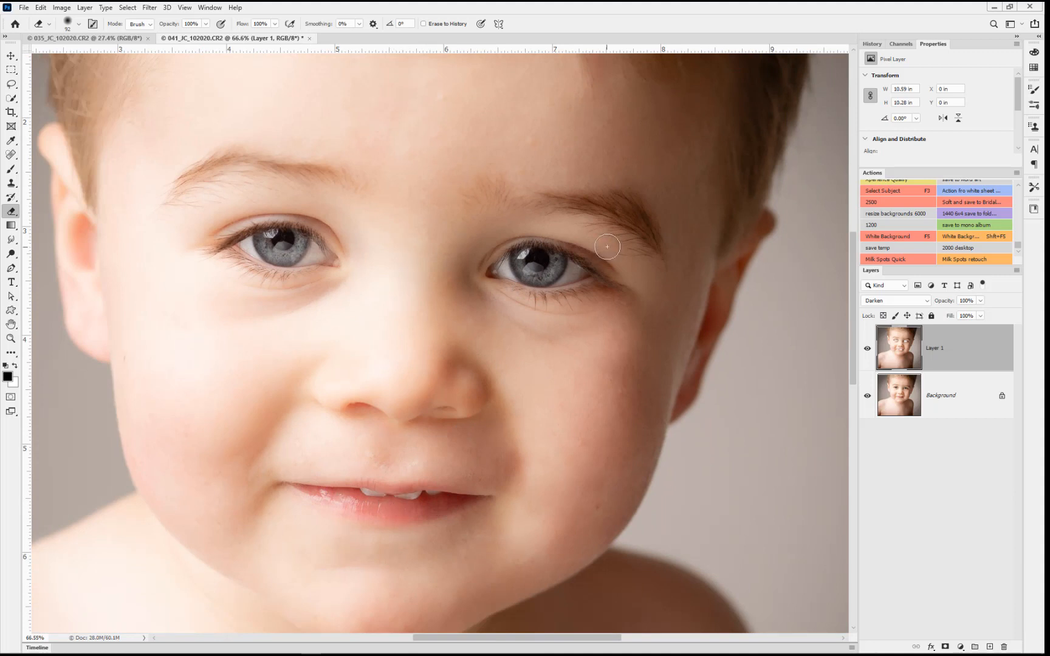
mouse_move(636, 229)
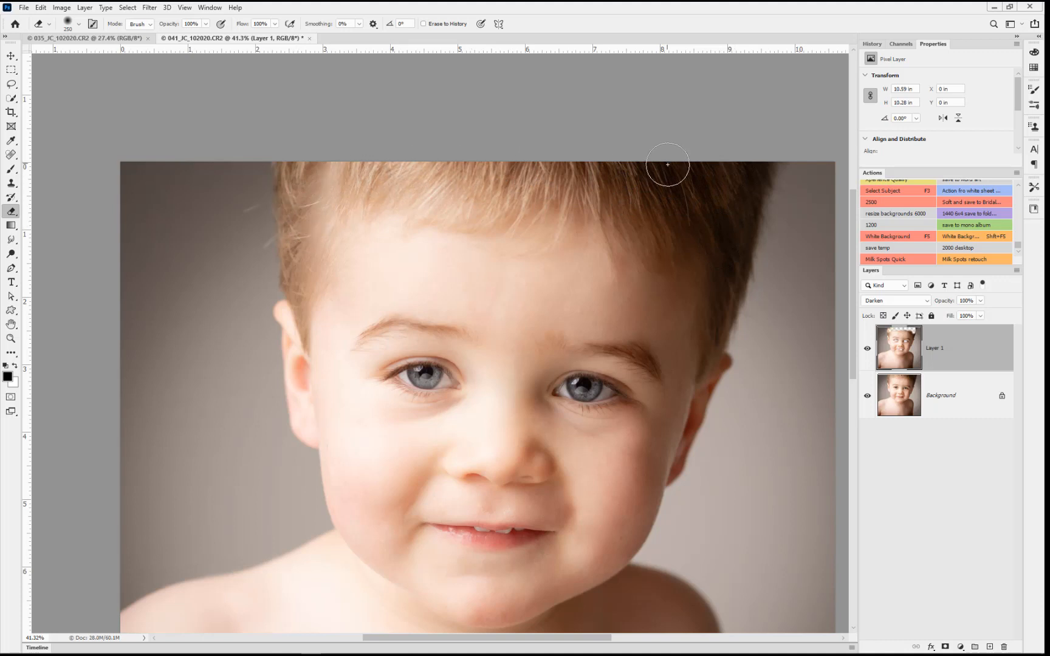
mouse_move(706, 239)
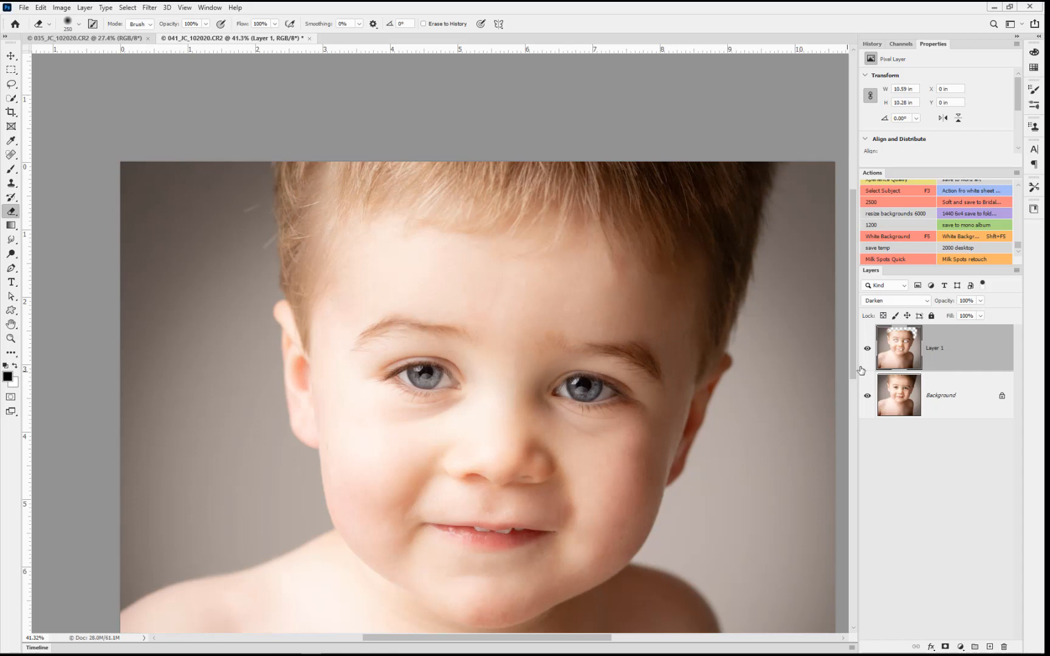
mouse_move(901, 350)
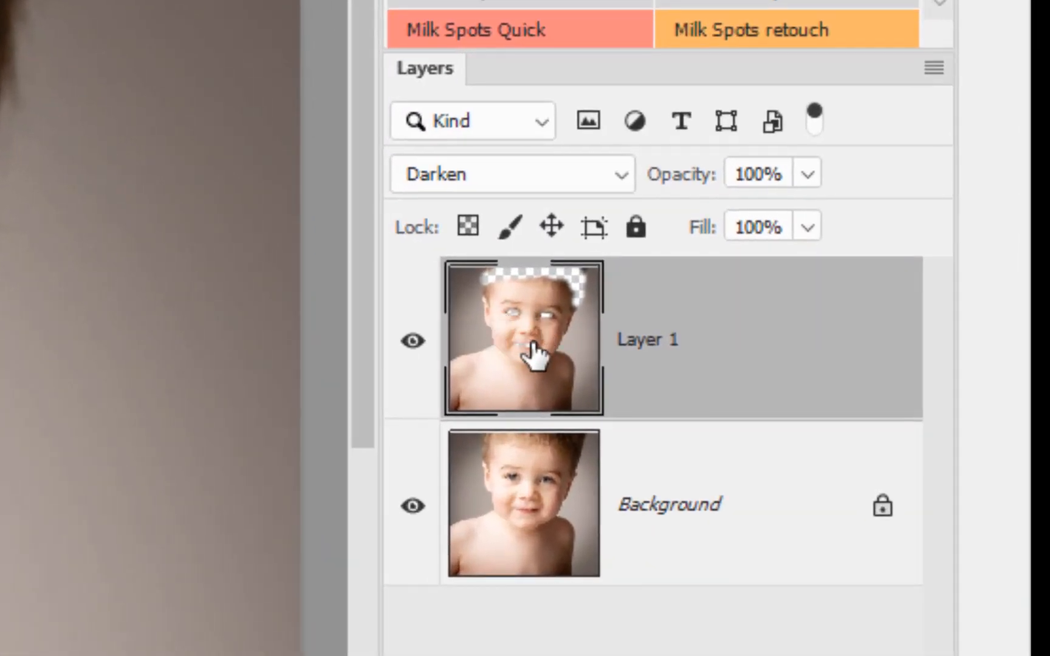
mouse_move(522, 357)
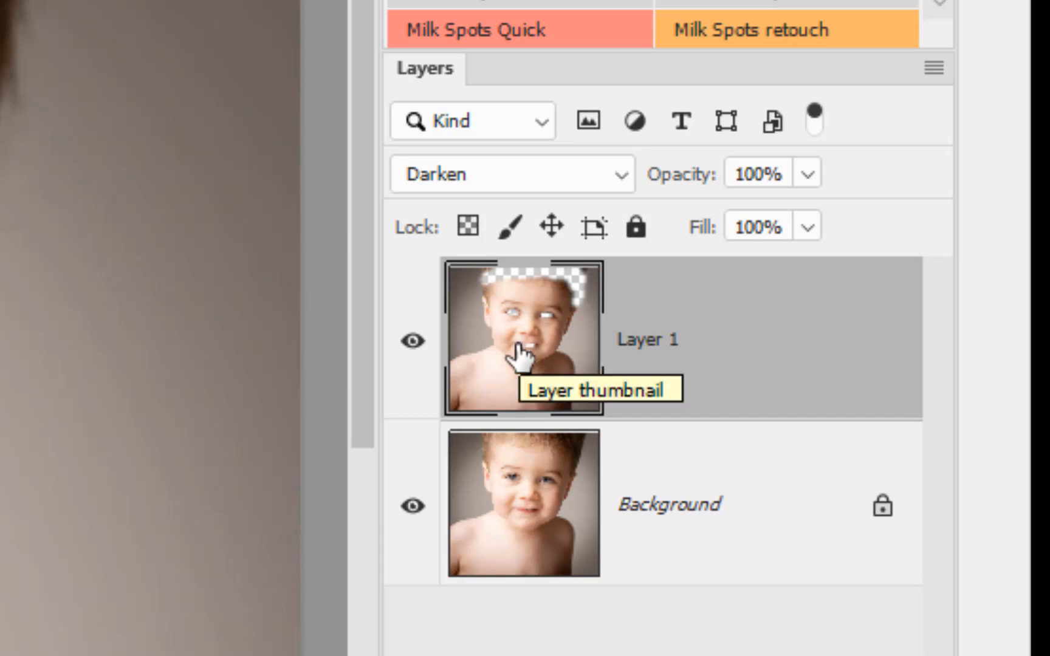
mouse_move(496, 374)
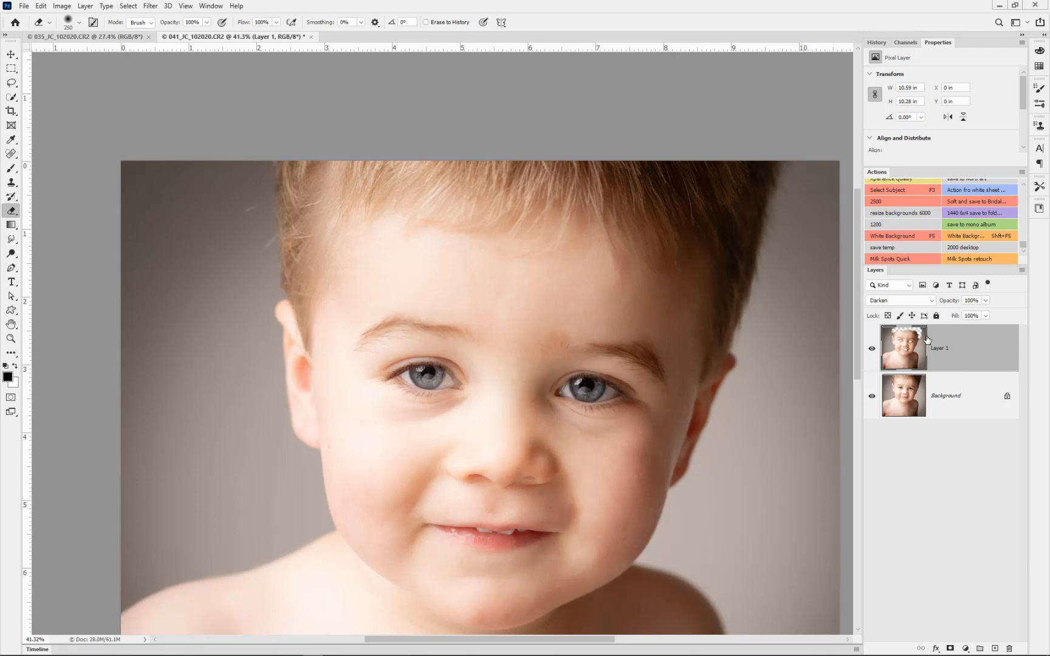
Revert with F12 and rebuild the softened Darken layer via the Milk Spots Quick action.
key("F12")
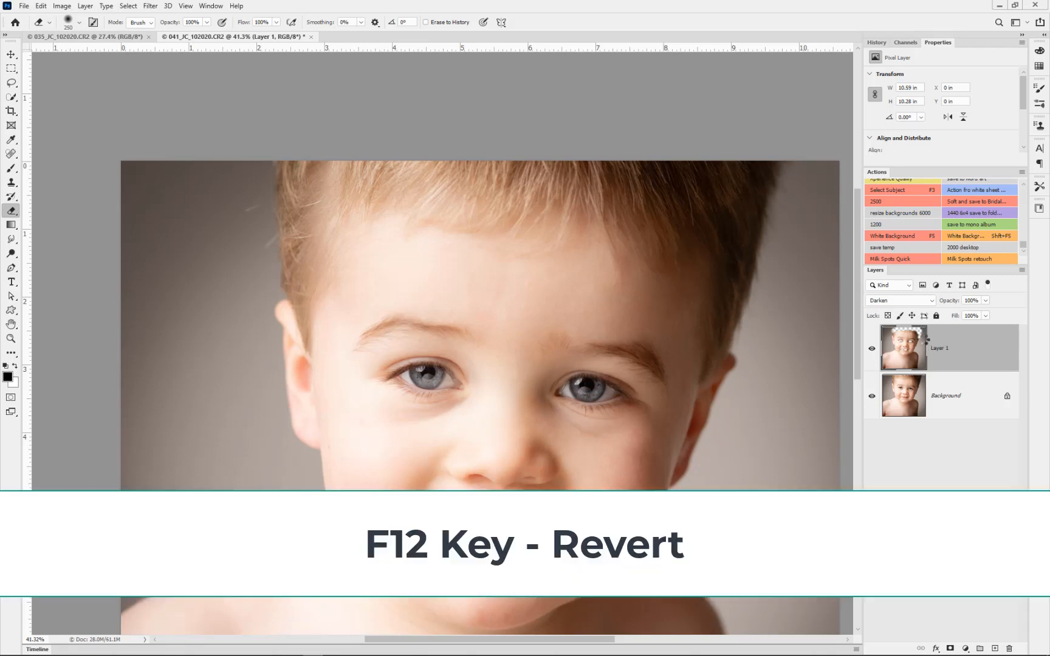
key("F12")
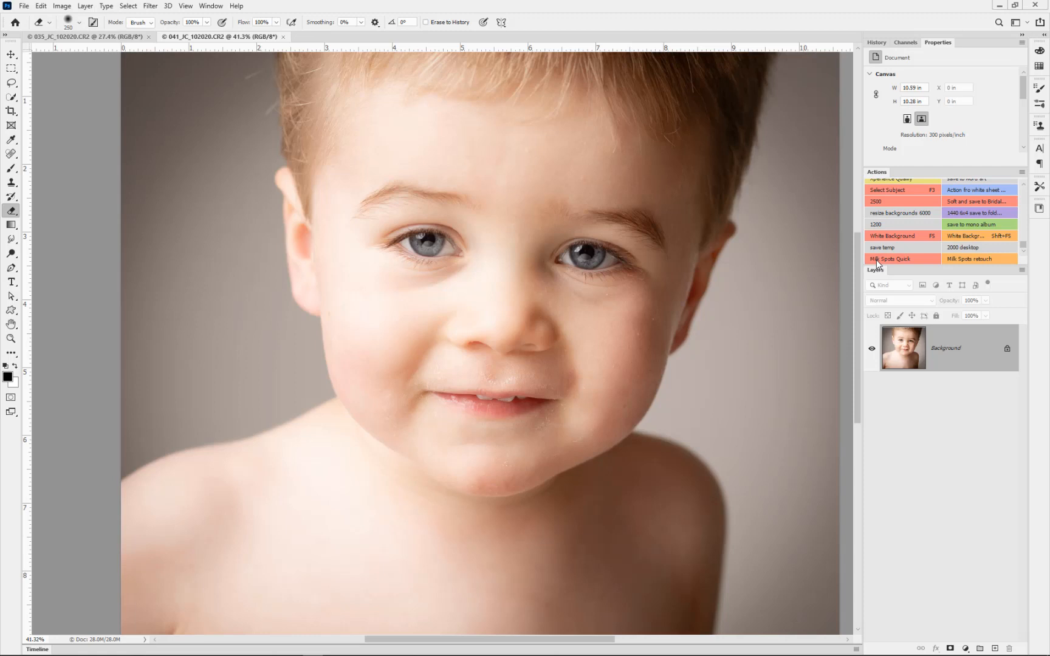
left_click(890, 259)
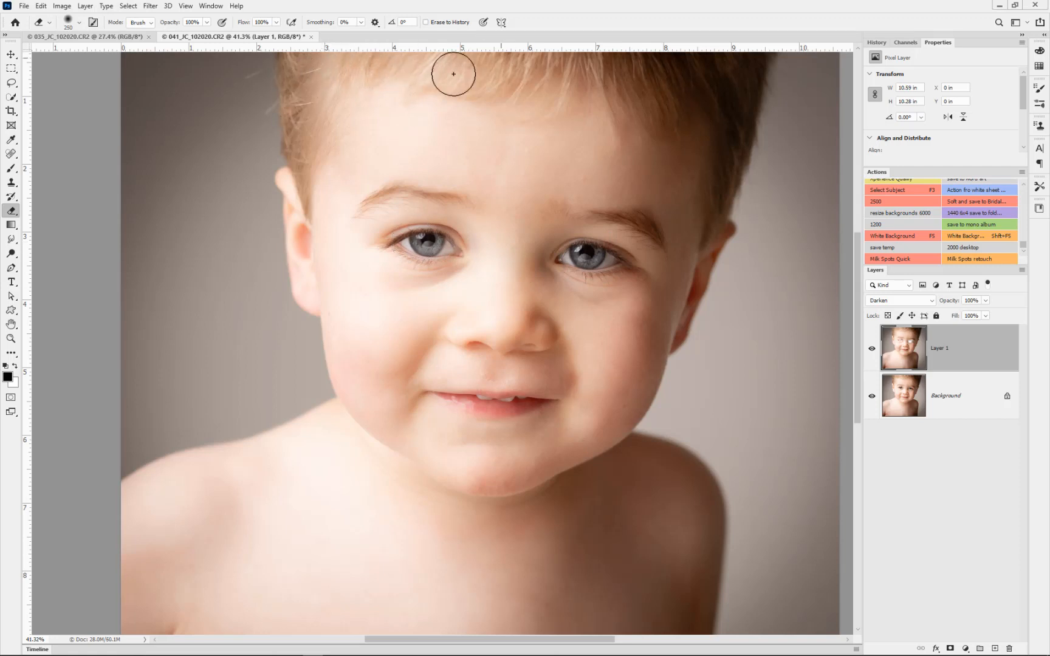
scroll("down", 3)
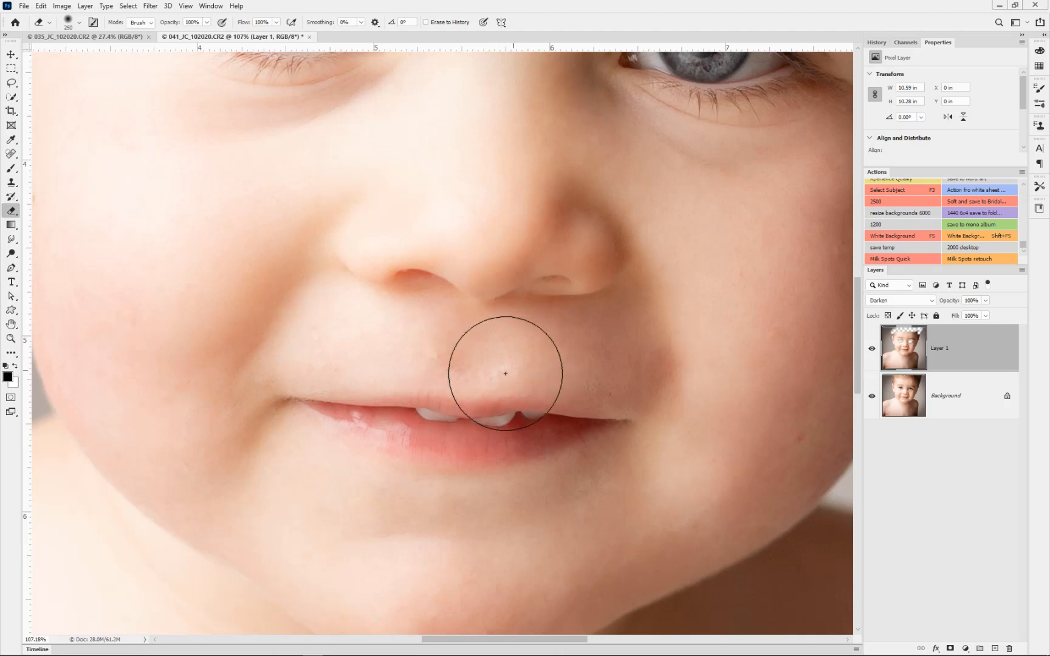
mouse_move(429, 374)
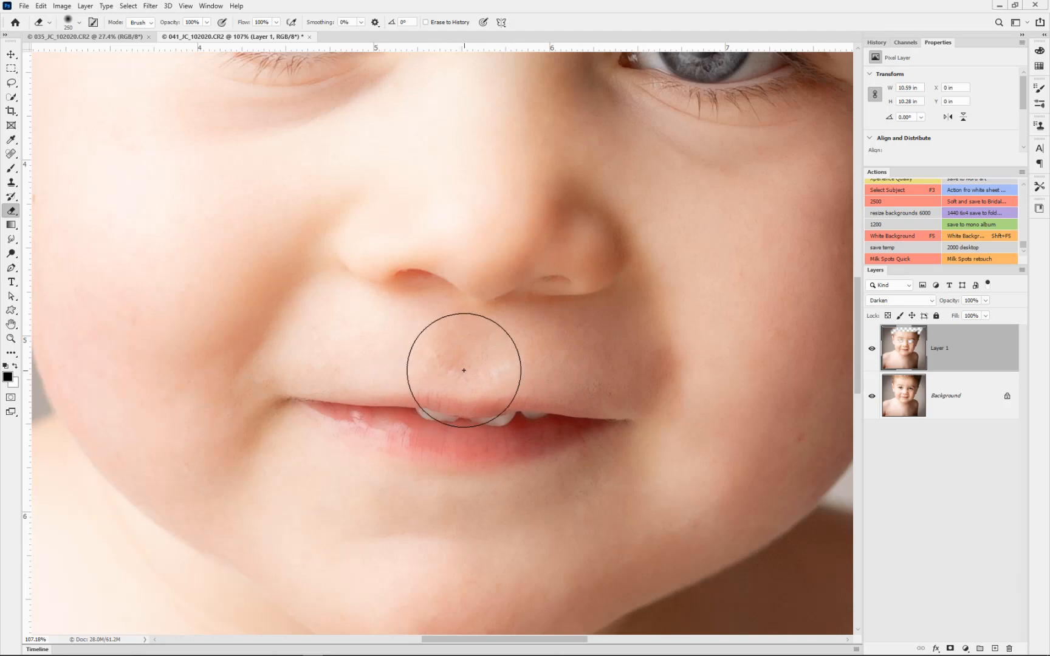
Erase Layer 1 above the upper lip, then hide it to reveal the original spots.
left_click_drag(463, 370, 505, 362)
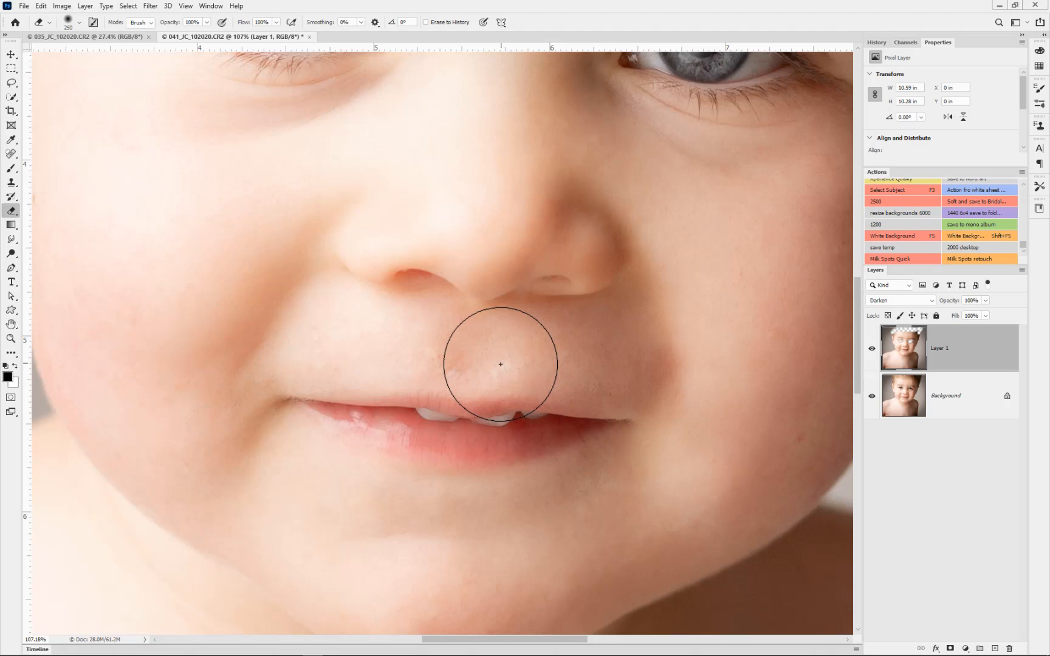
left_click(873, 348)
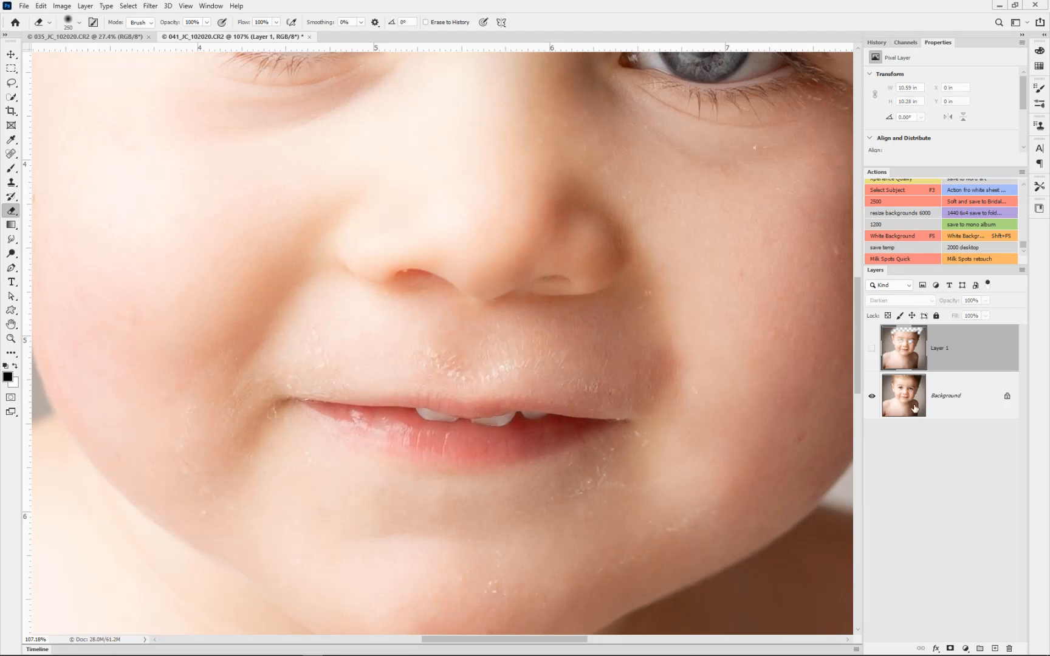
On the Background layer, heal milk spots above the upper lip with the Spot Healing Brush.
left_click(946, 396)
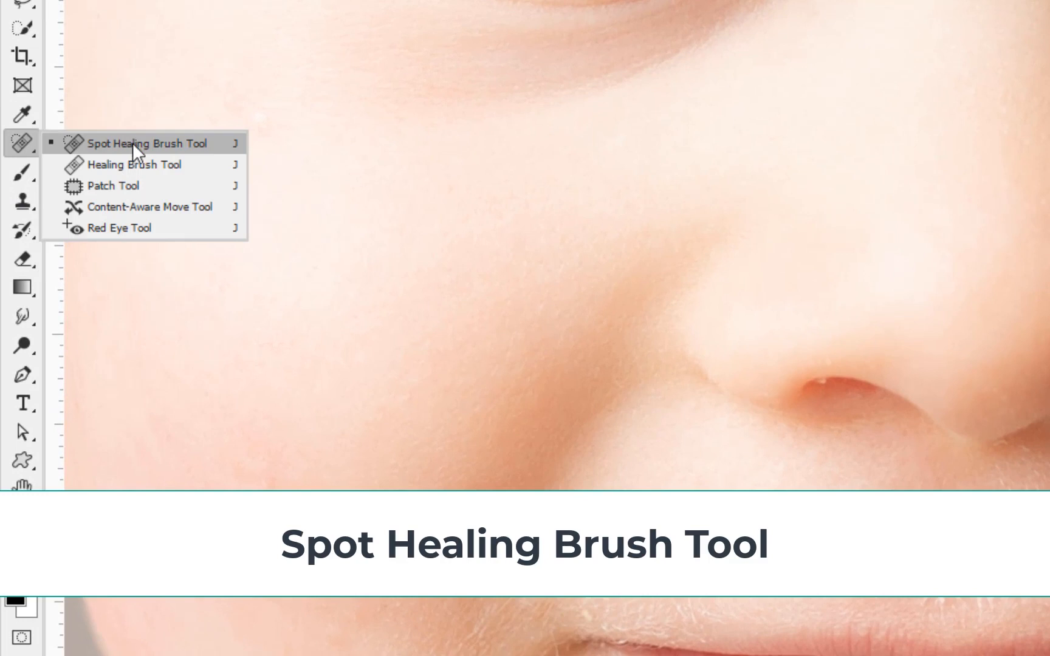
left_click(146, 143)
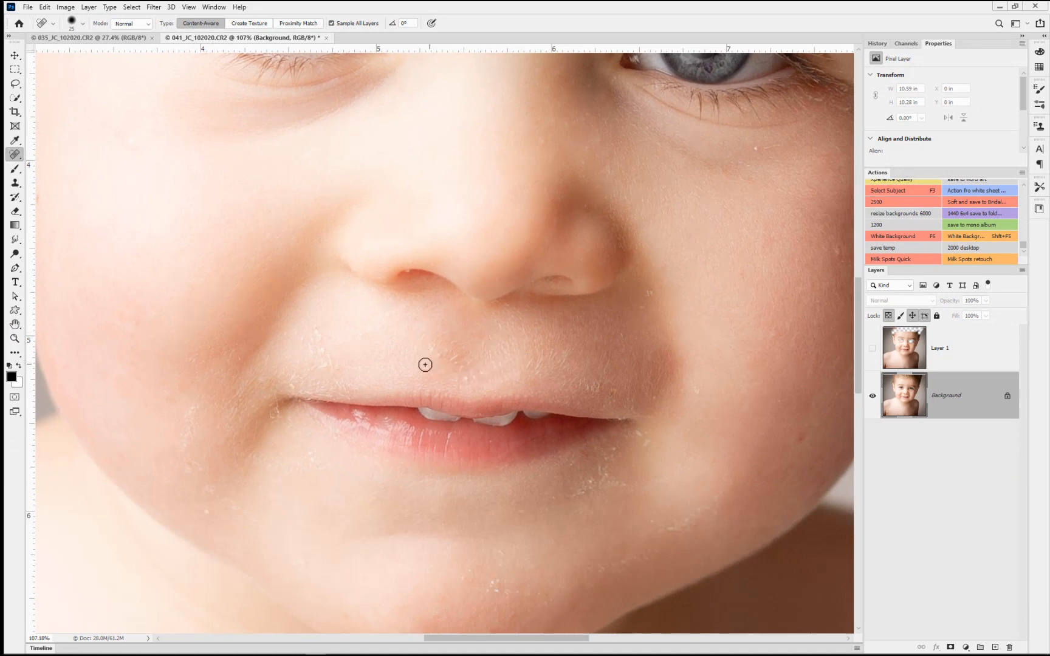
mouse_move(449, 343)
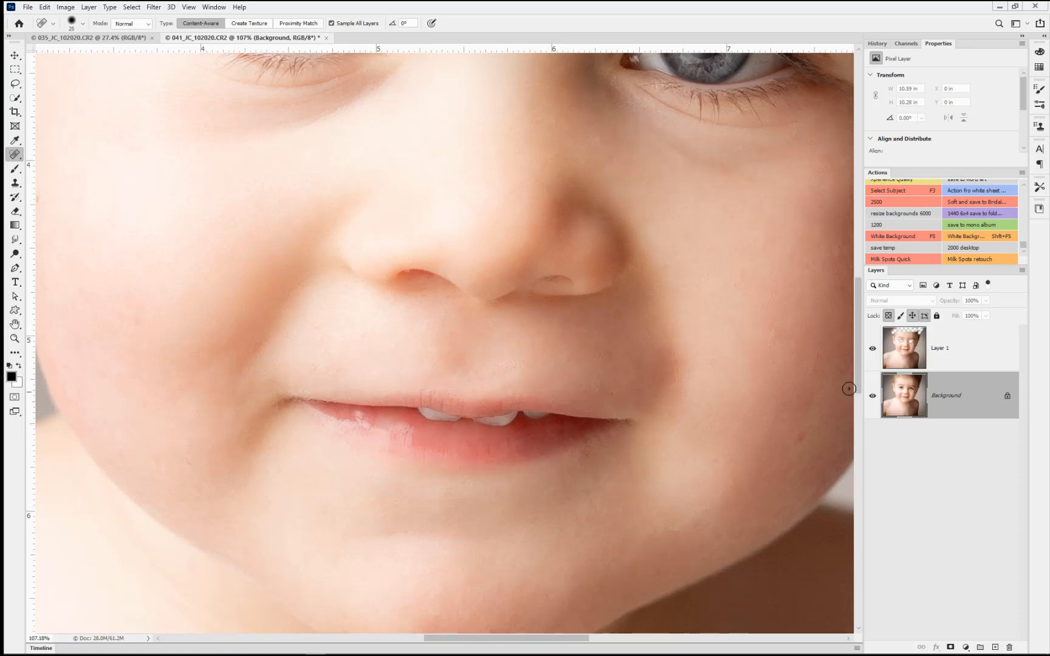
mouse_move(884, 391)
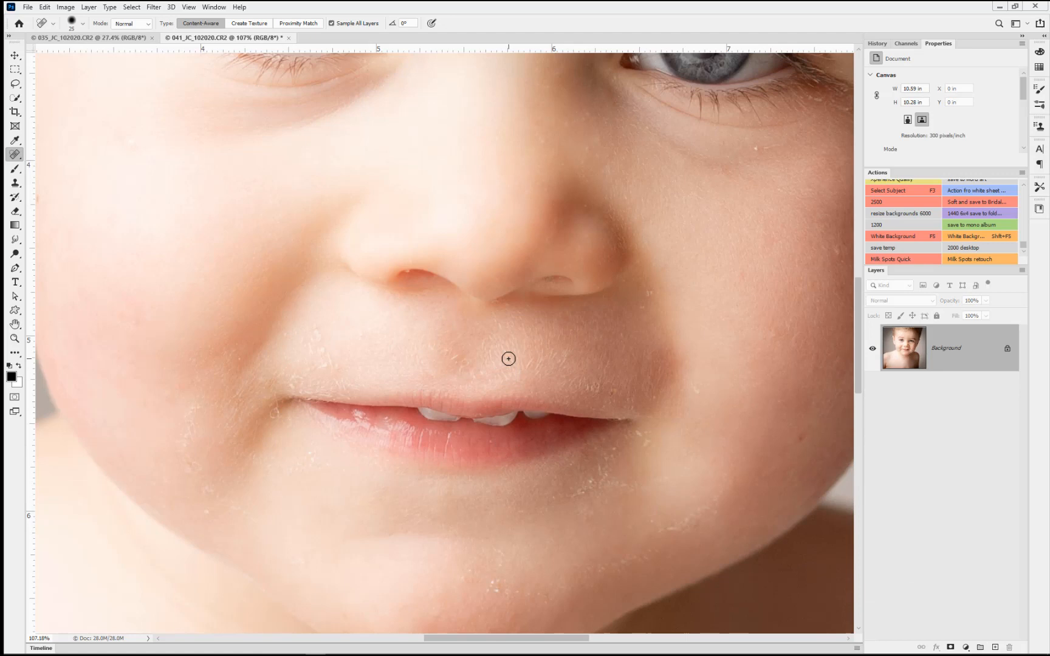
left_click(508, 361)
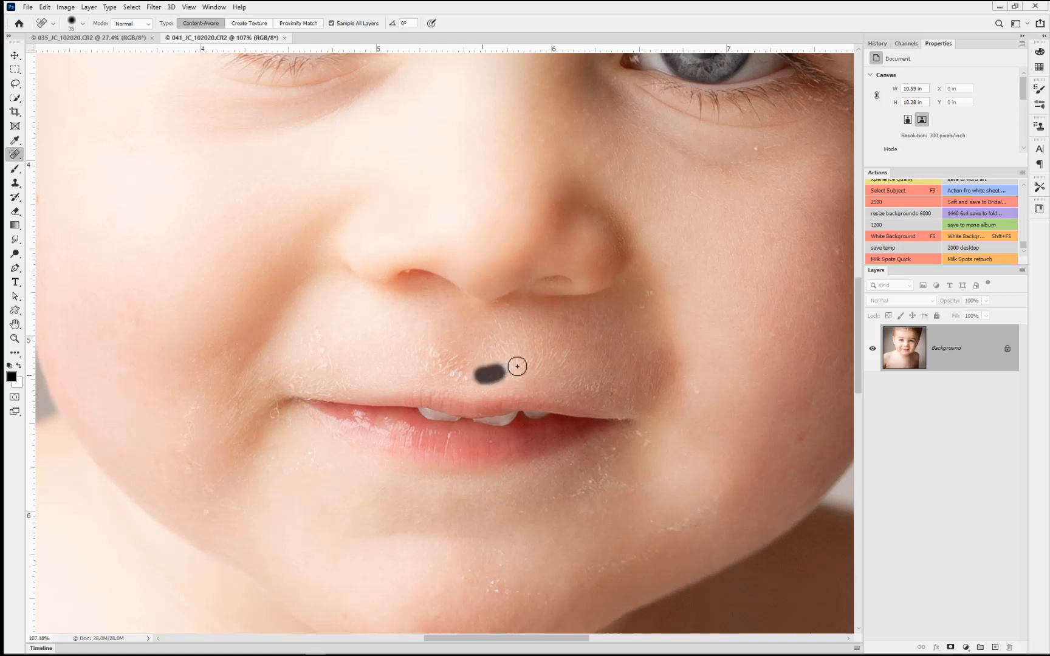
left_click(488, 377)
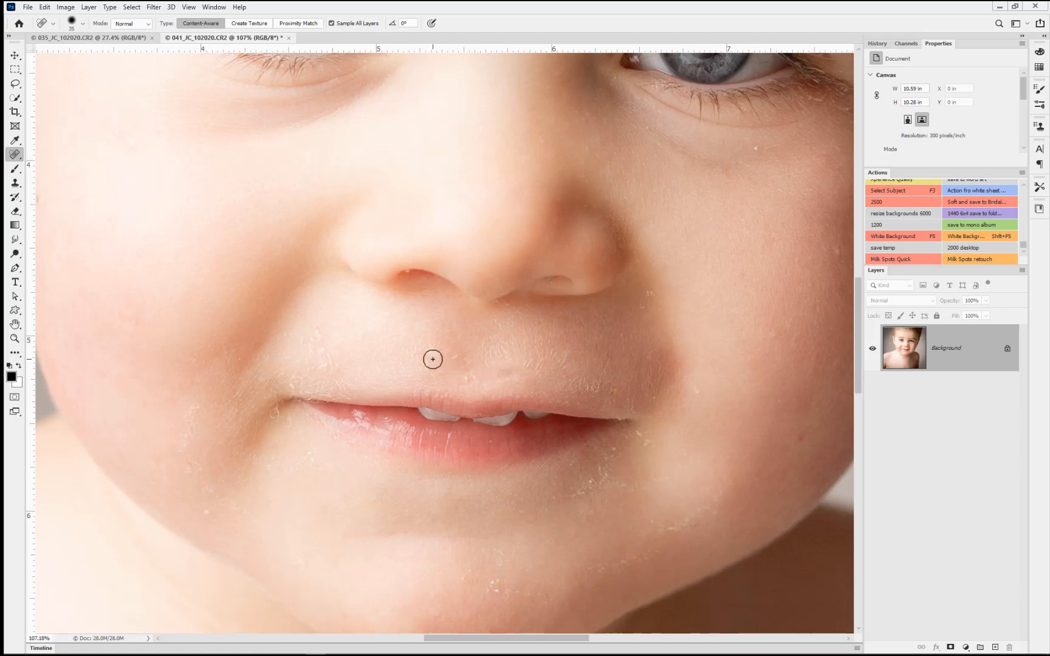
mouse_move(473, 380)
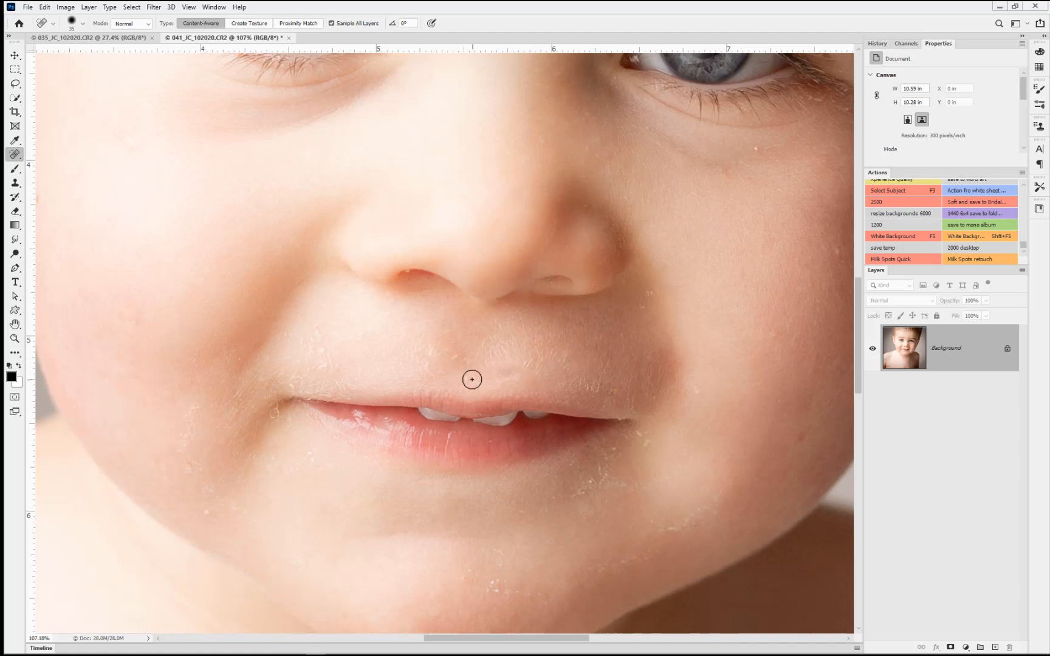
mouse_move(504, 366)
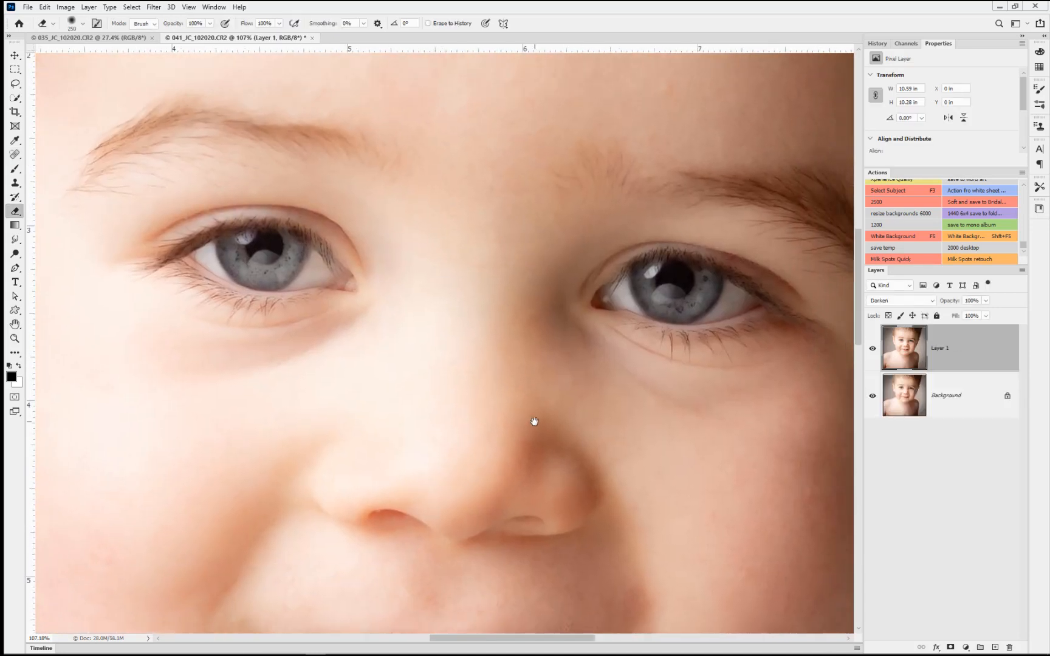
mouse_move(527, 376)
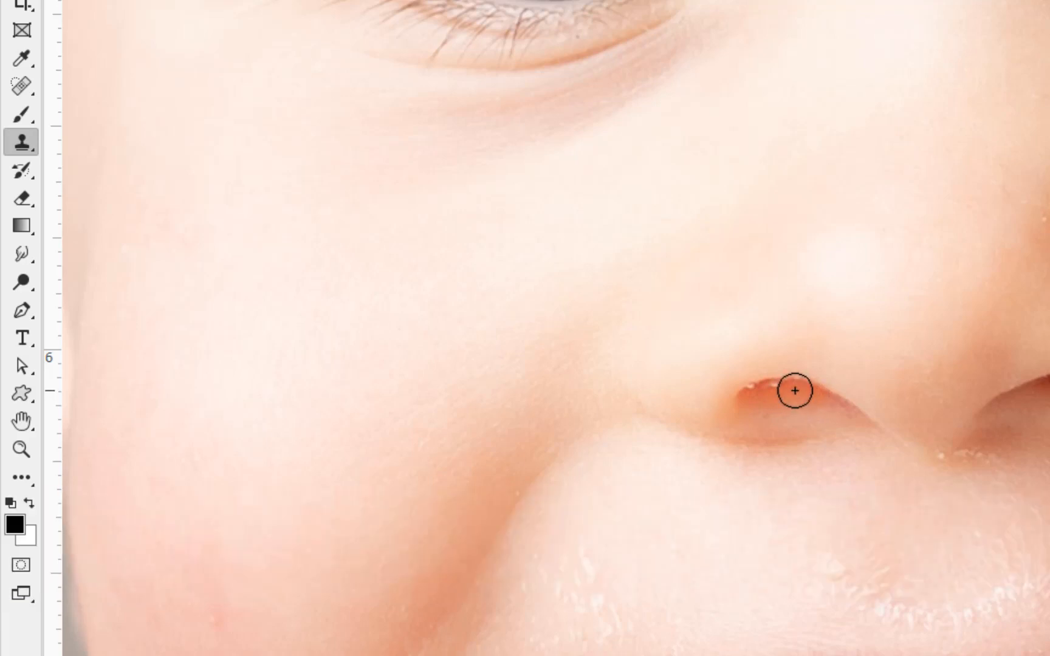
mouse_move(786, 408)
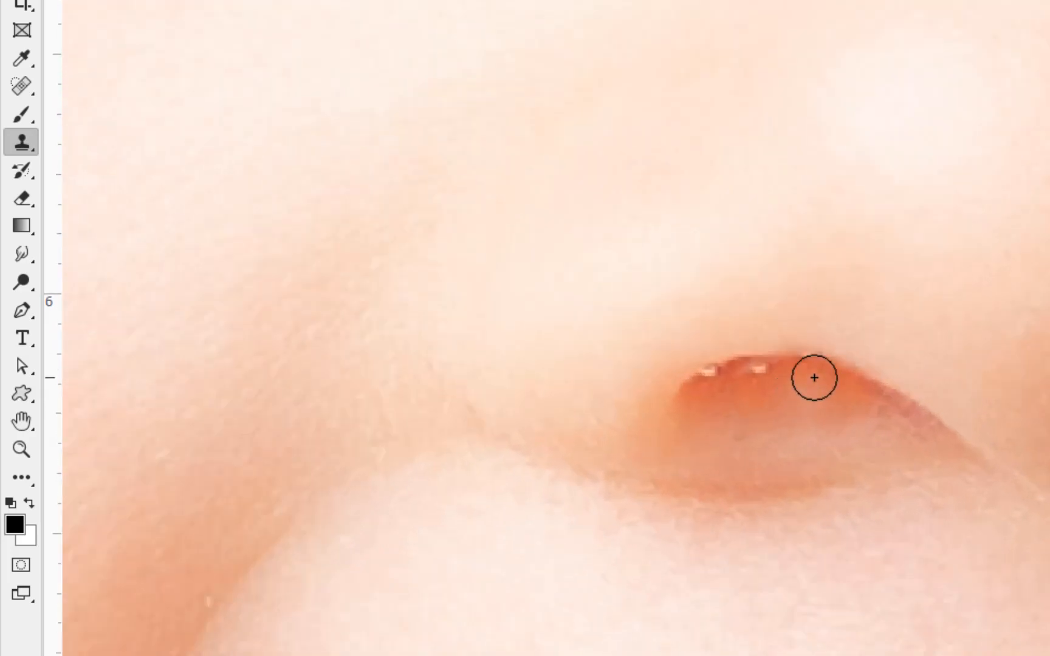
Clone clean skin over spots at the nostril, then switch to the second toddler portrait.
left_click_drag(815, 378, 768, 375)
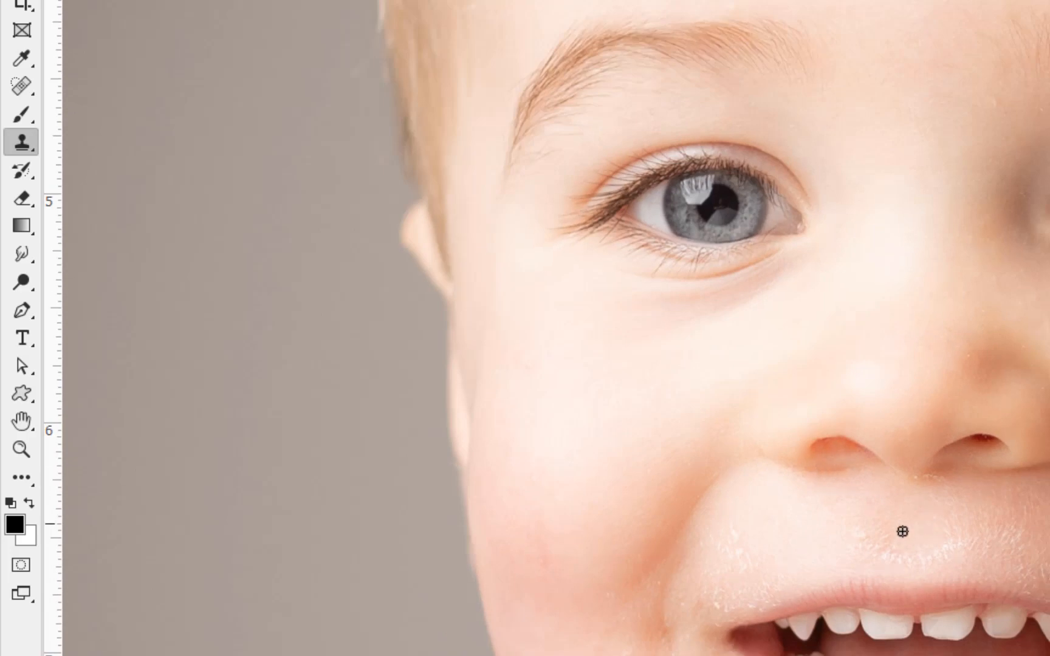
left_click(20, 85)
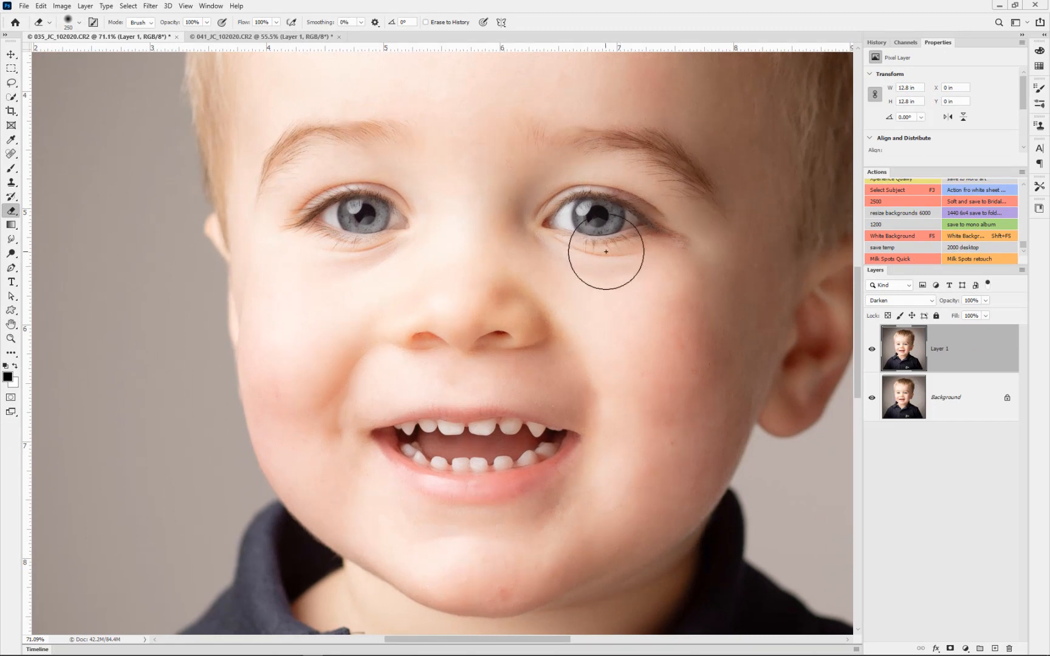
mouse_move(410, 367)
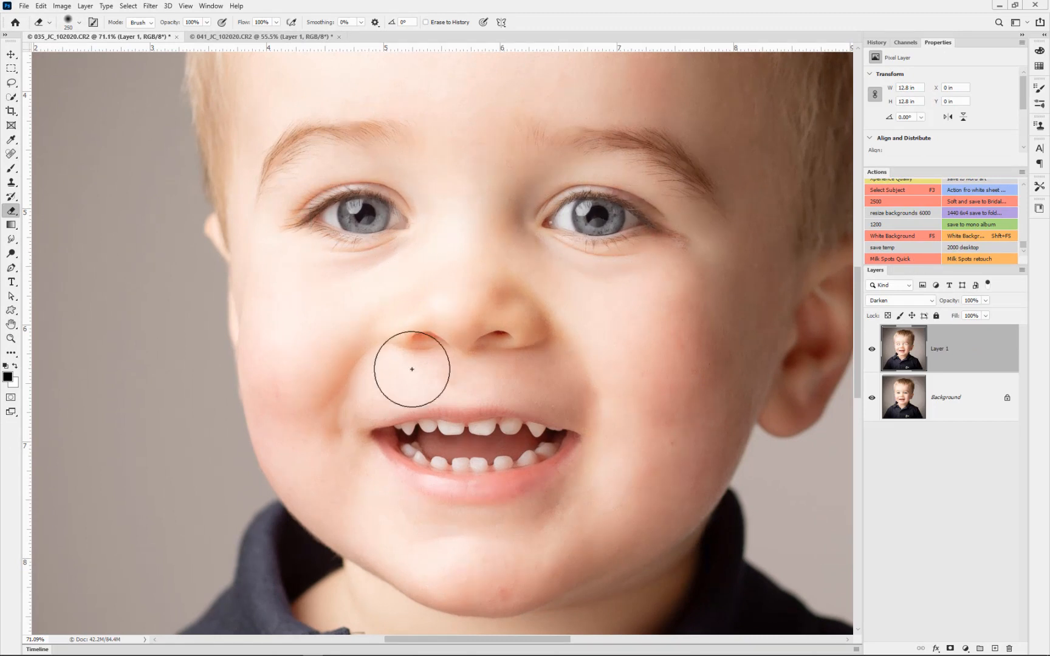
mouse_move(414, 459)
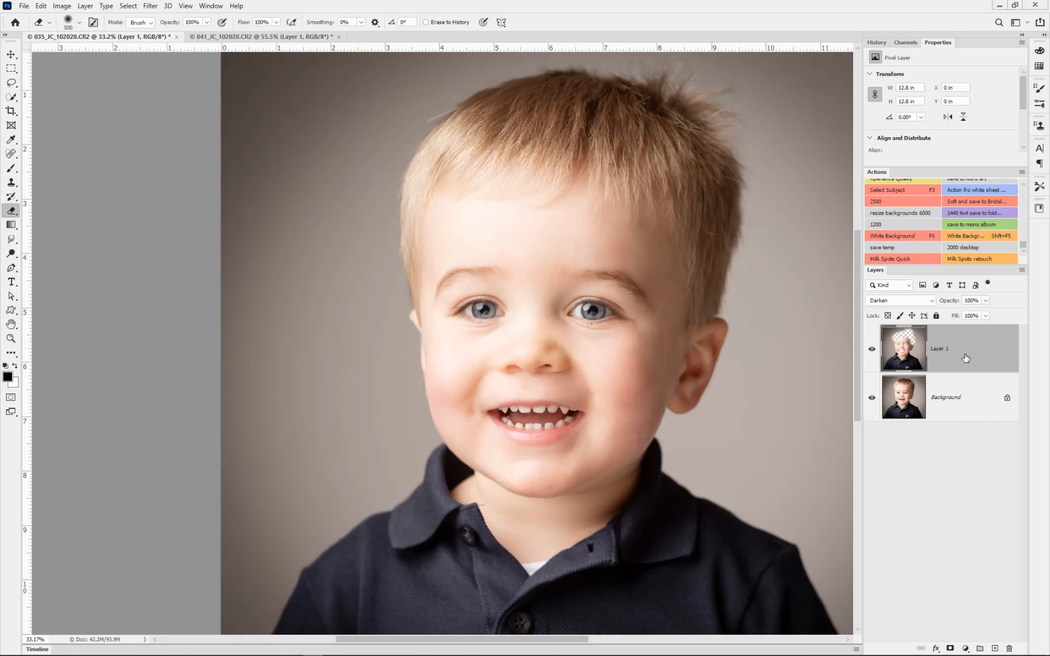
mouse_move(970, 355)
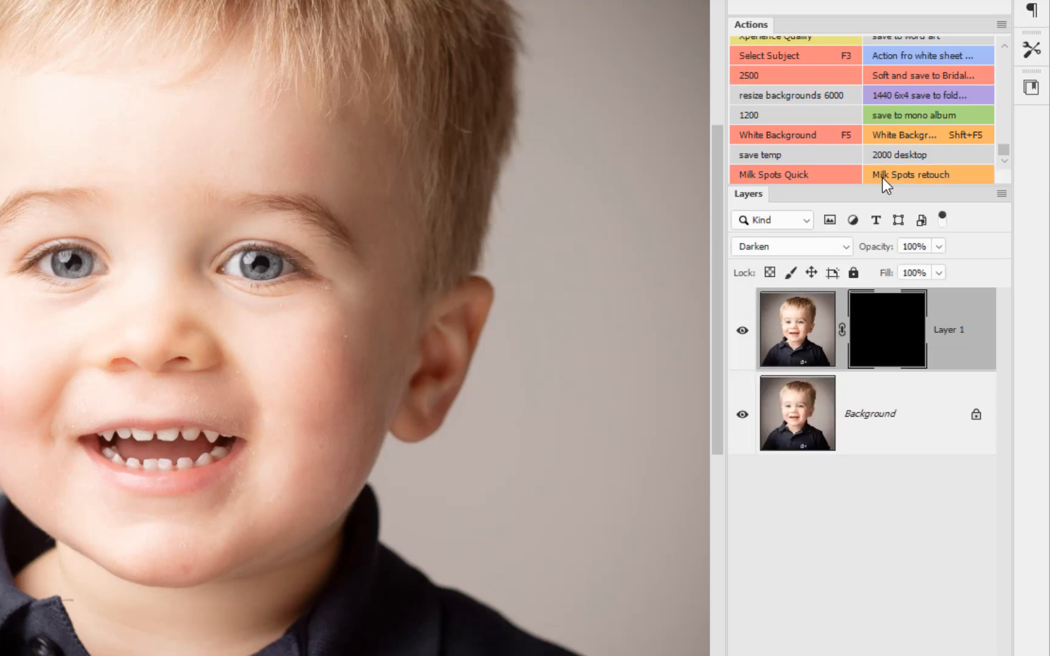
mouse_move(896, 322)
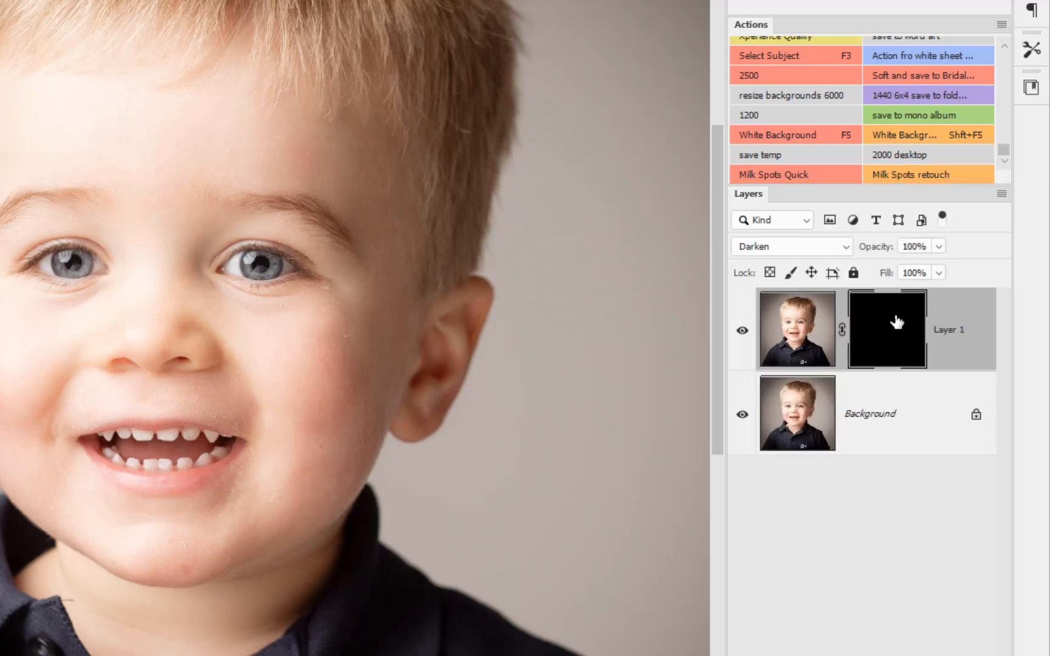
mouse_move(878, 335)
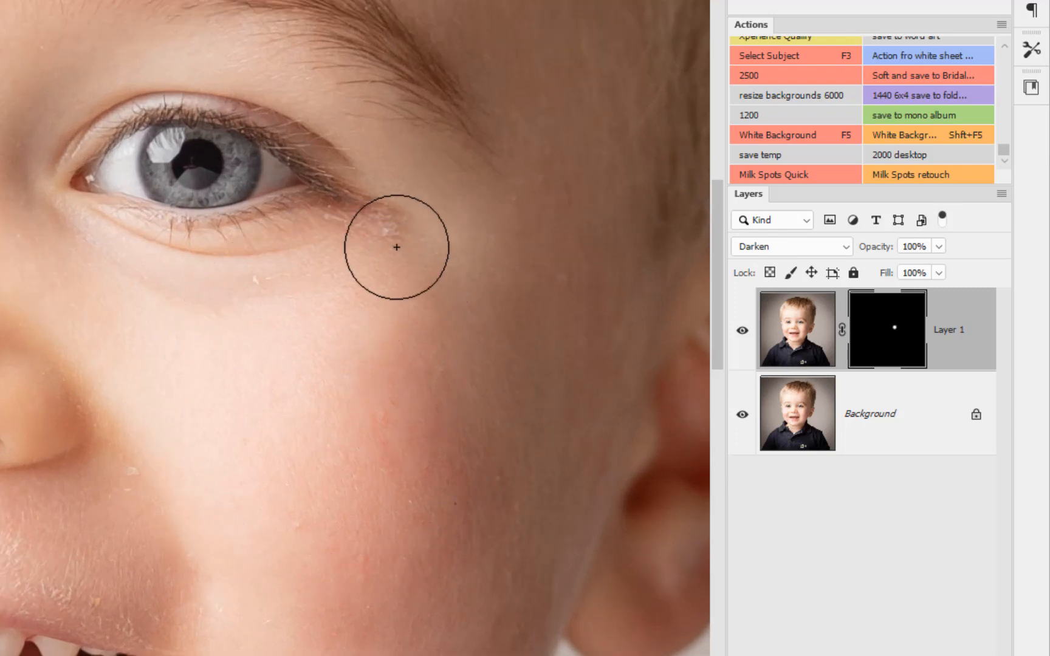
Brush white into Layer 1's black mask to soften spots under the eye and beside the nose.
left_click_drag(396, 247, 19, 497)
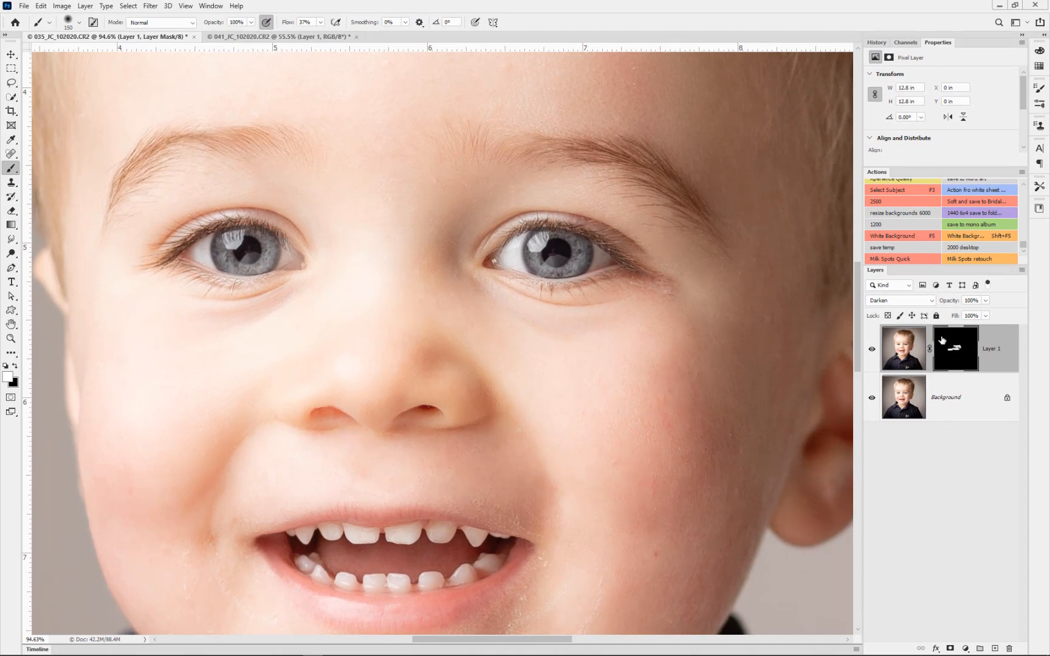
left_click(955, 348)
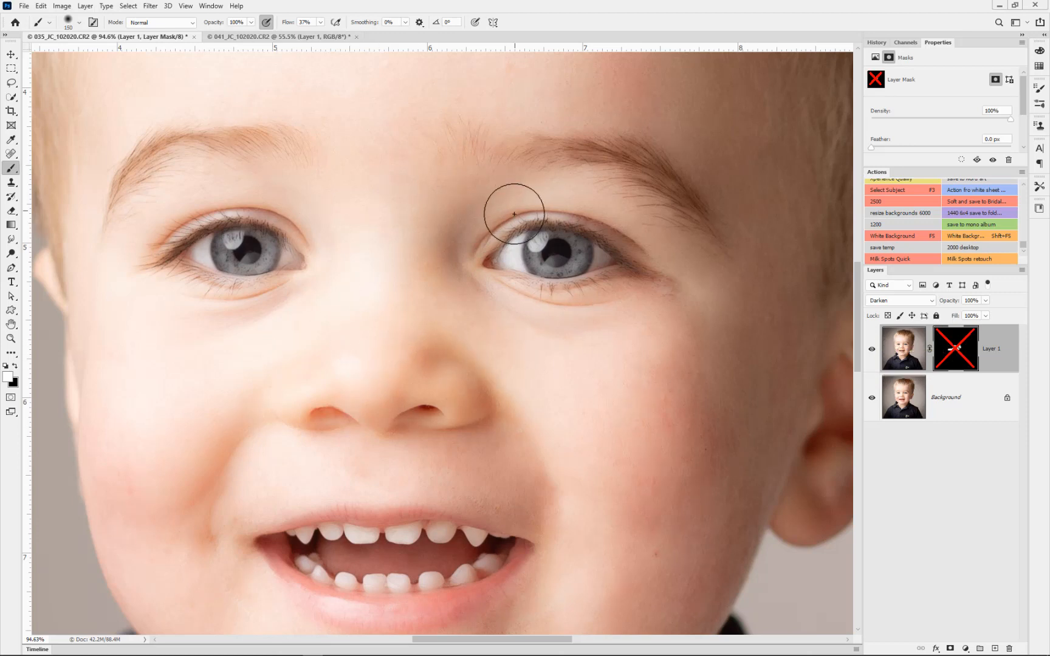
mouse_move(549, 343)
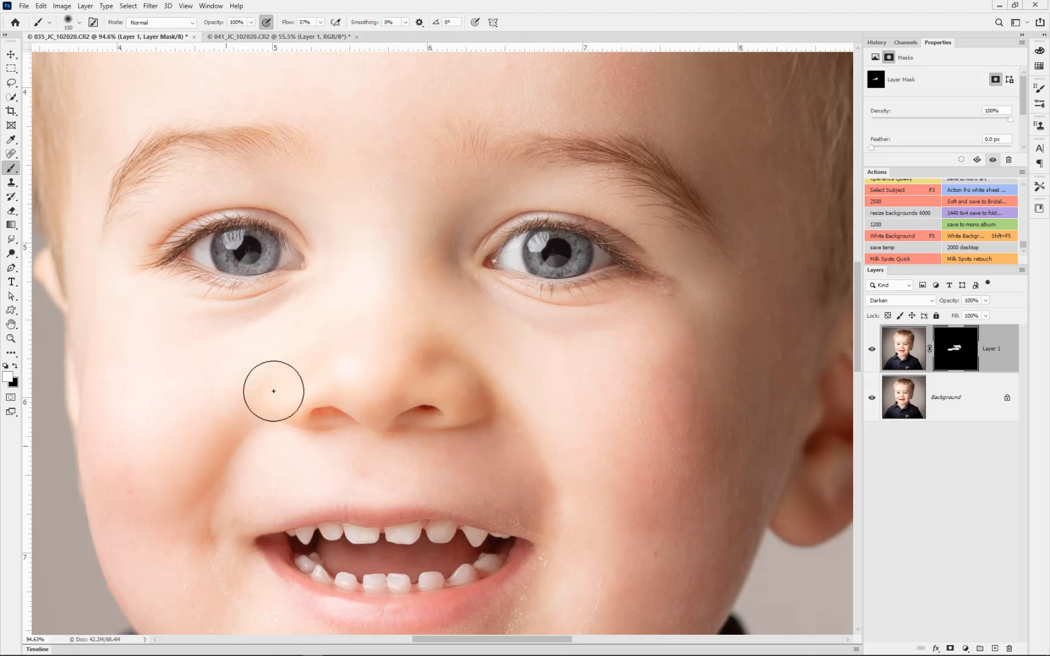
mouse_move(318, 471)
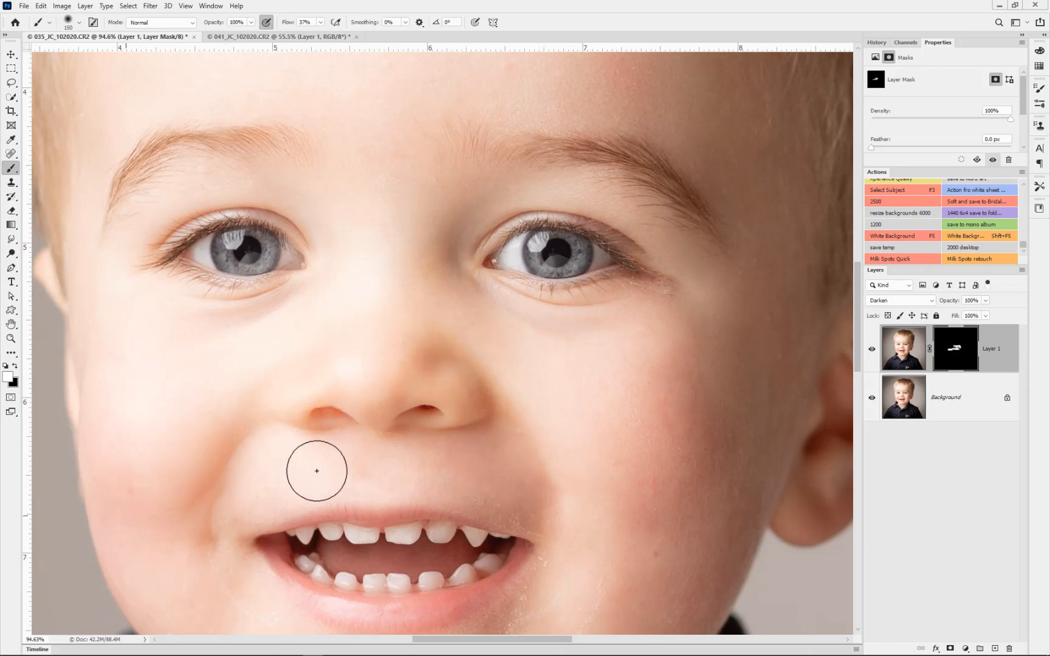
scroll("down", 3)
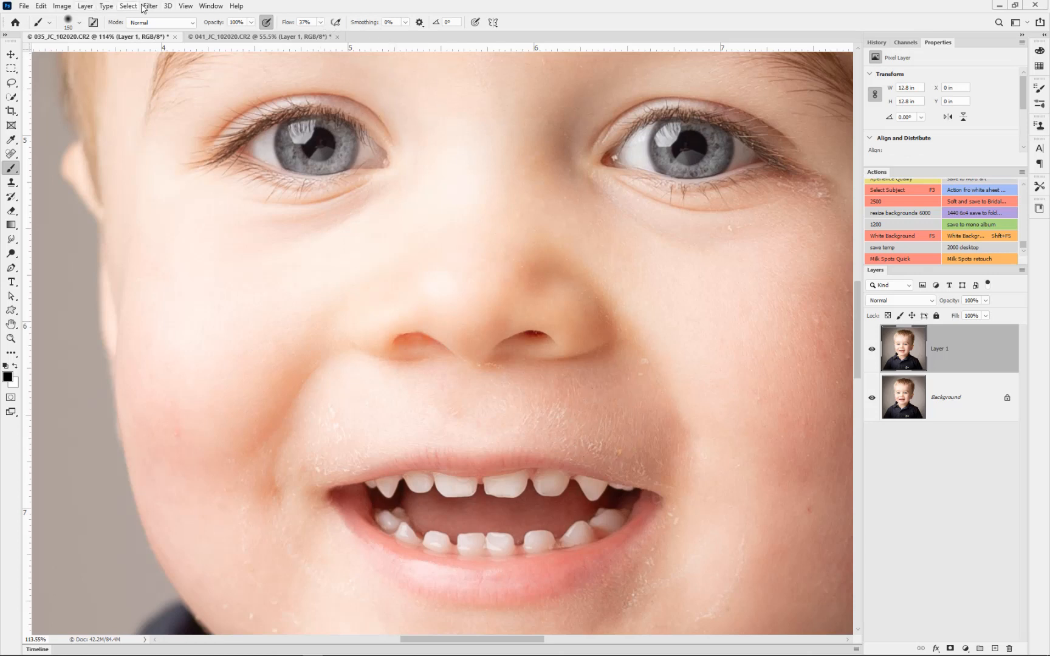
Blur the toddler's Layer 1 with Dust & Scratches at radius 6, threshold 4.
left_click(151, 6)
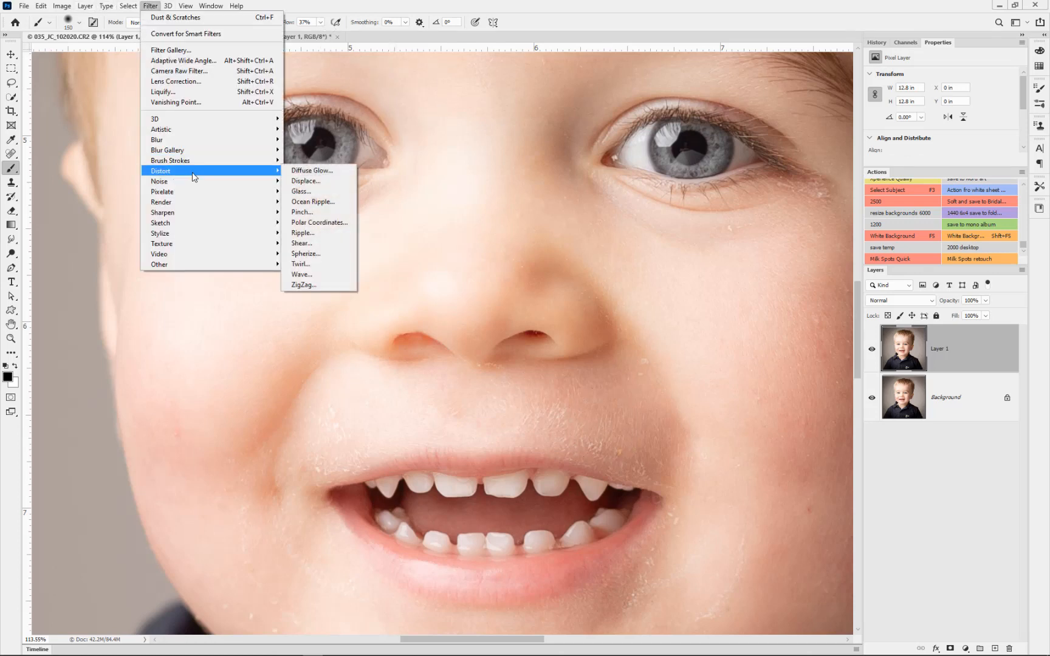
mouse_move(159, 181)
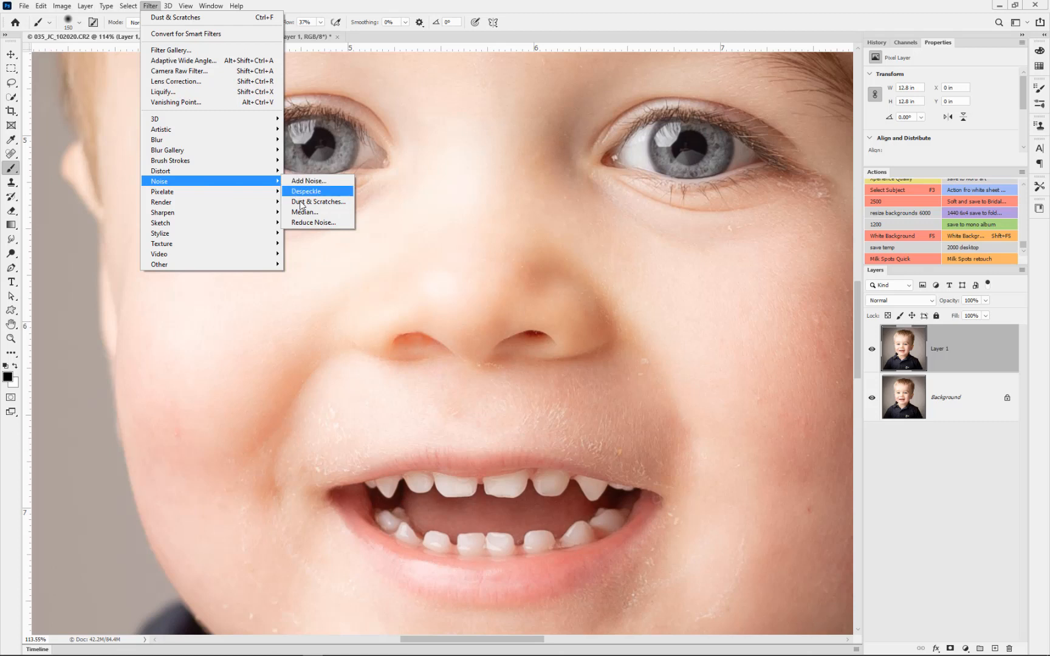
left_click(316, 202)
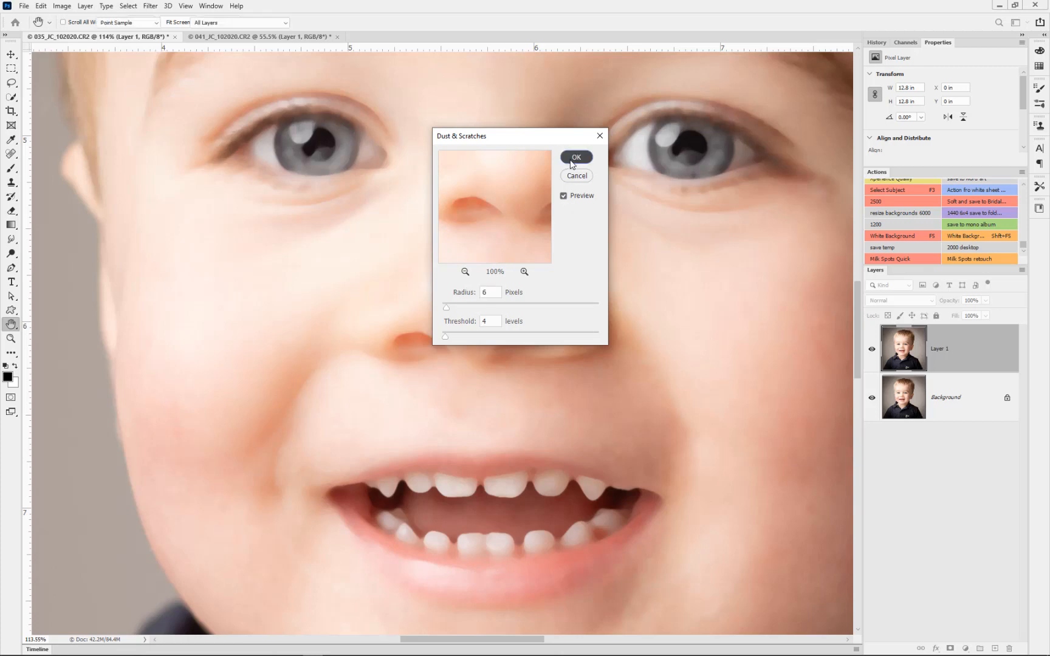
left_click(576, 157)
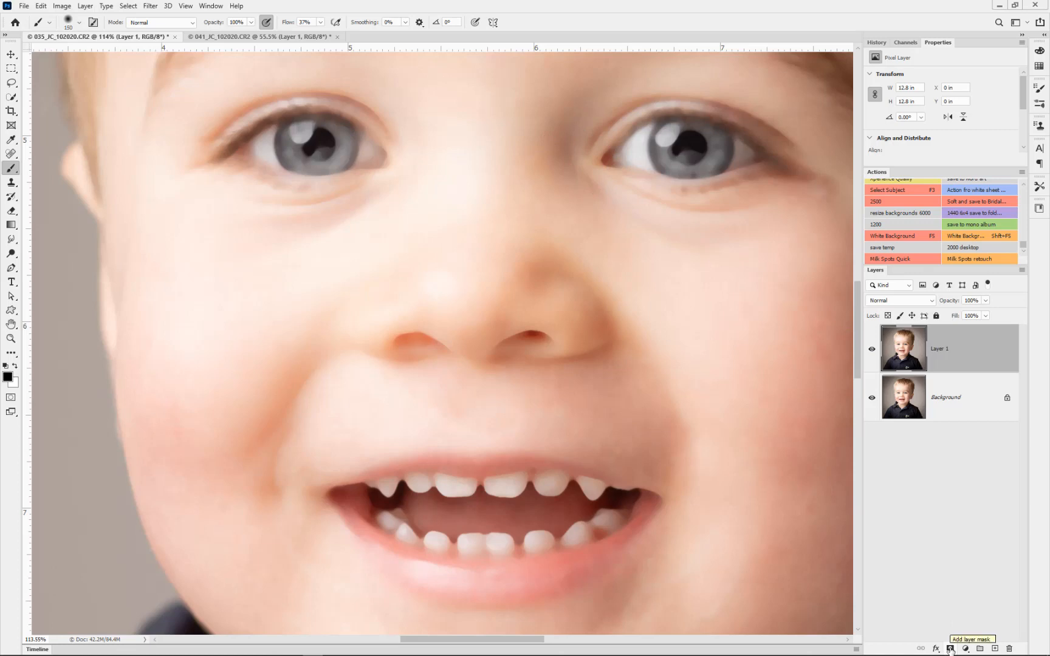
Add a layer mask to the blurred Layer 1.
left_click(950, 649)
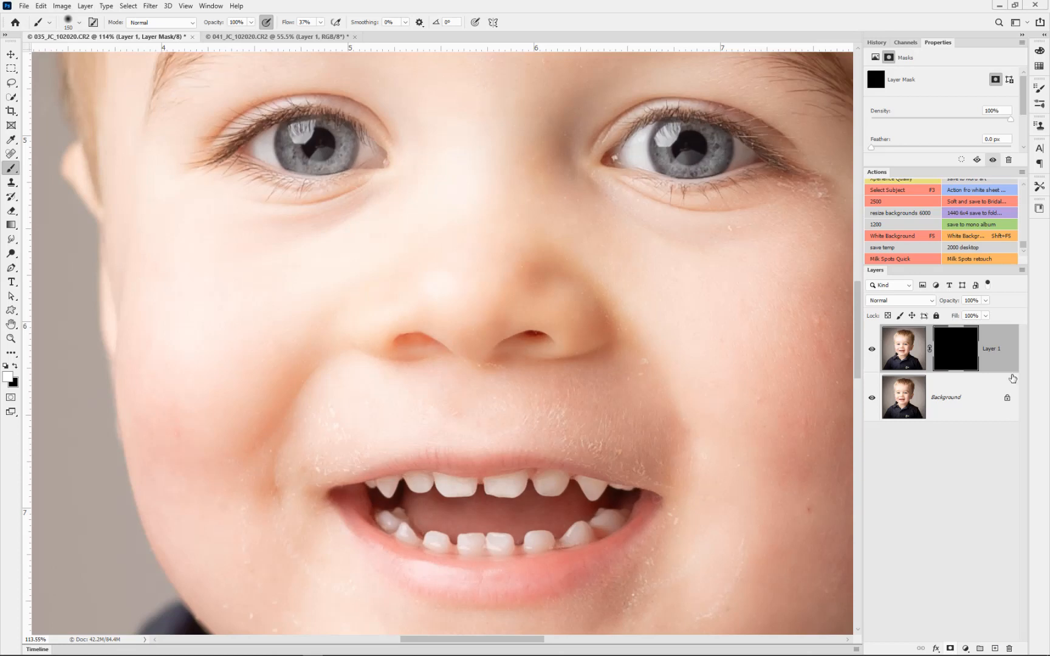
mouse_move(955, 351)
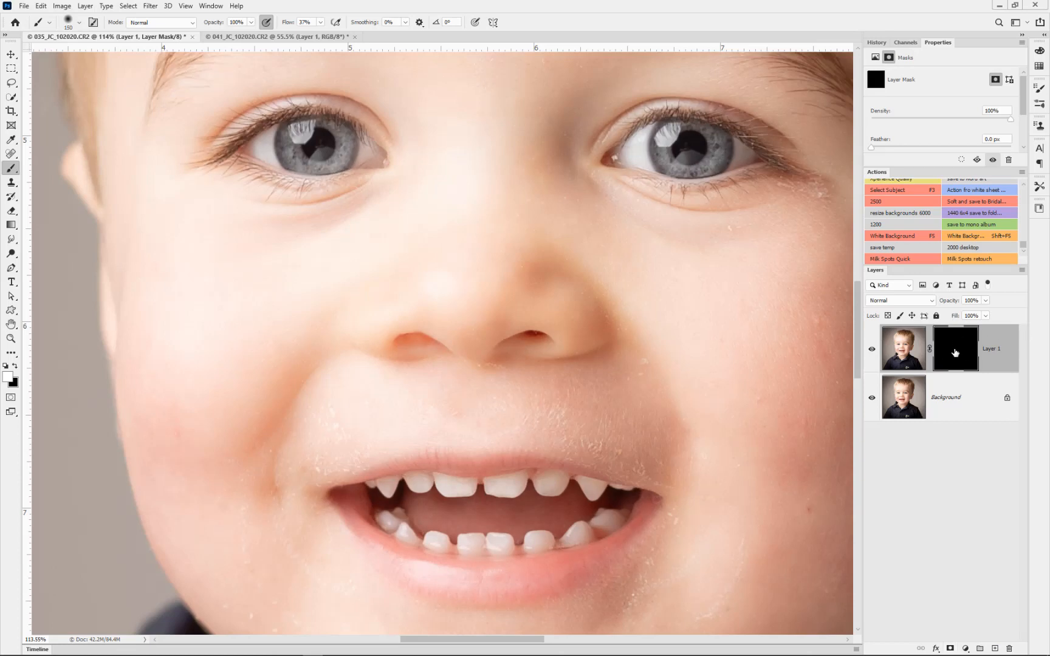
mouse_move(955, 352)
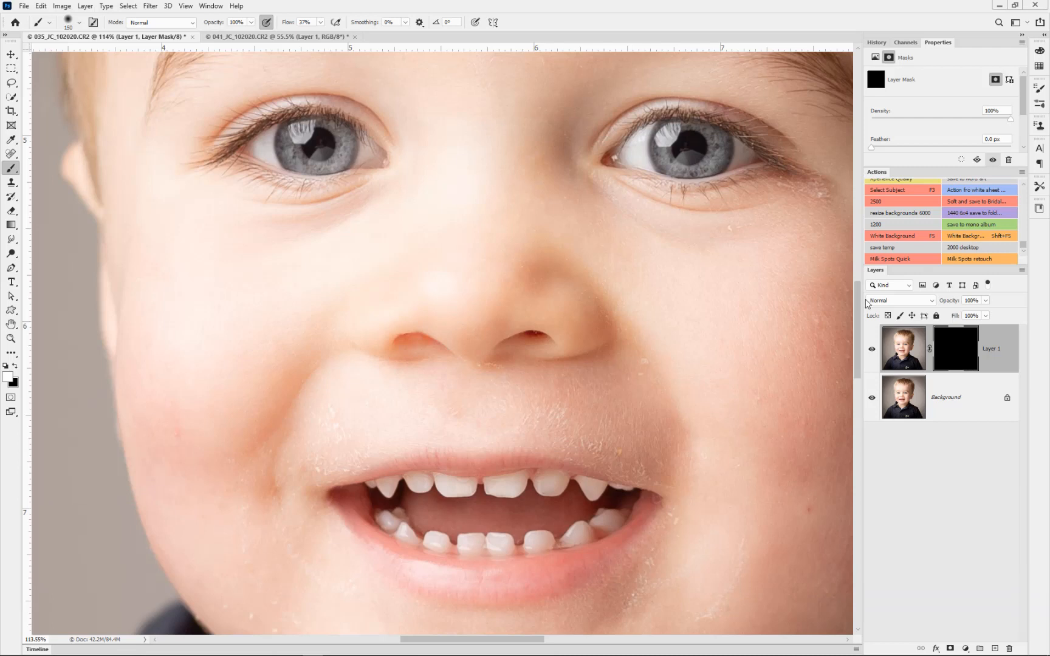
mouse_move(677, 155)
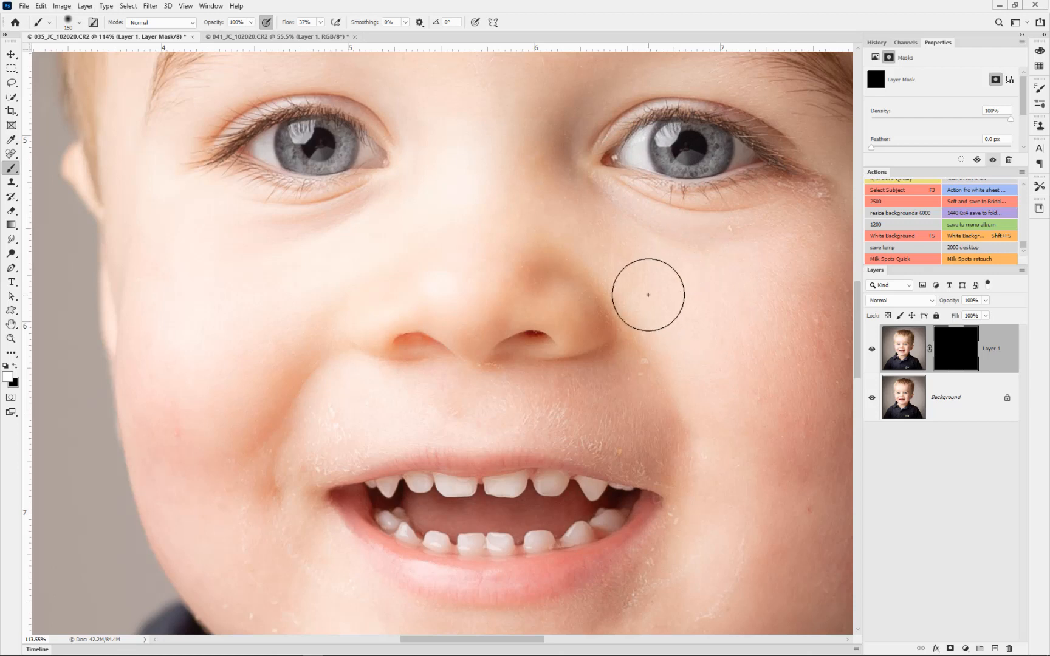
mouse_move(292, 567)
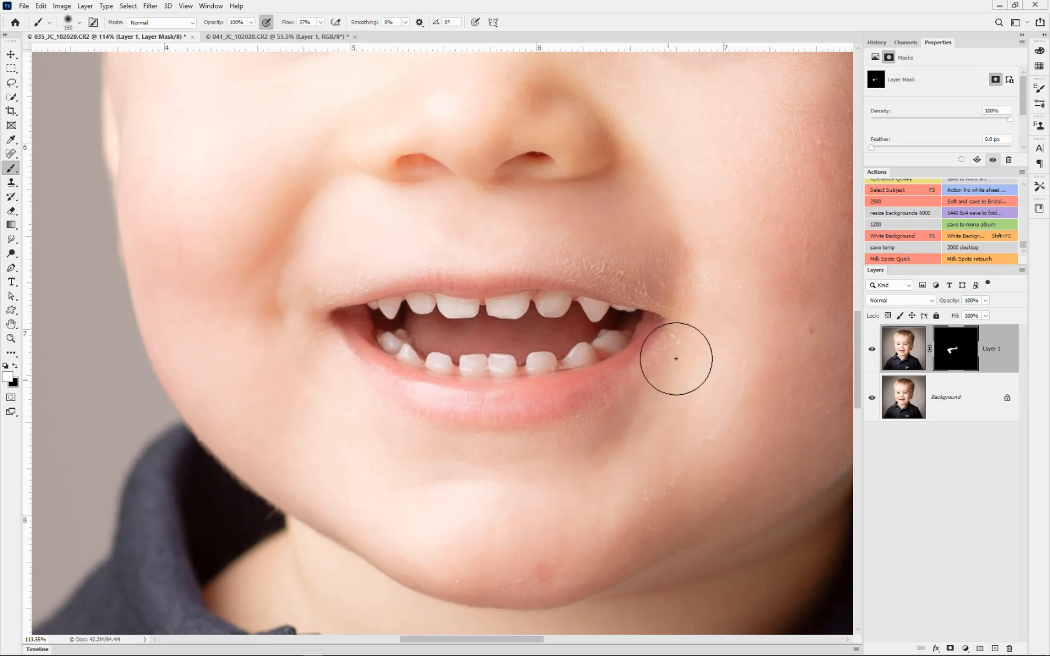
mouse_move(454, 233)
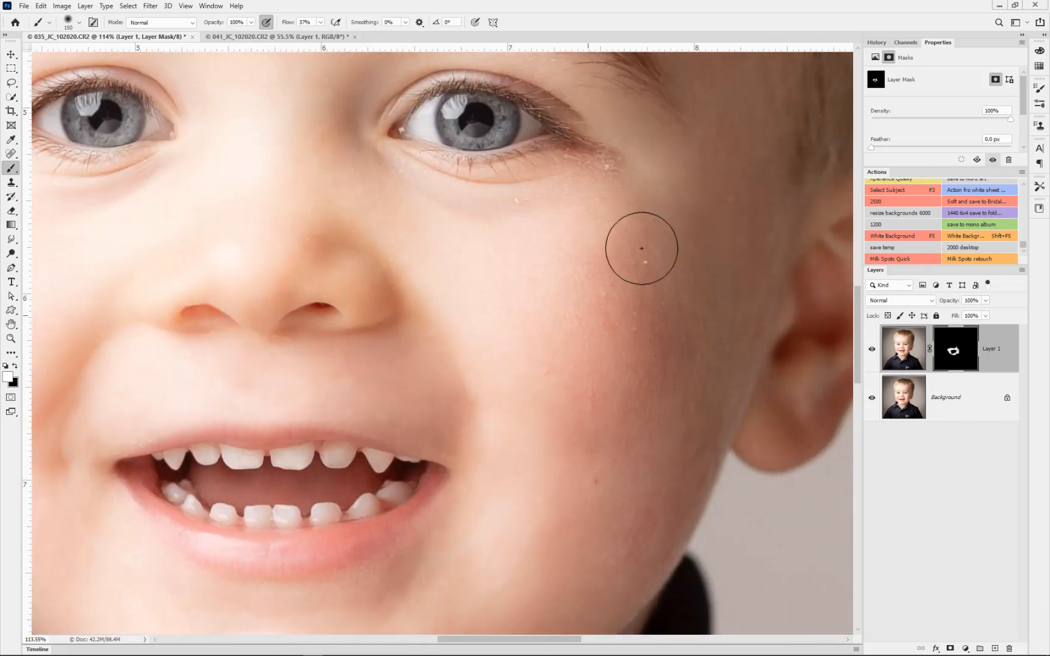
mouse_move(461, 220)
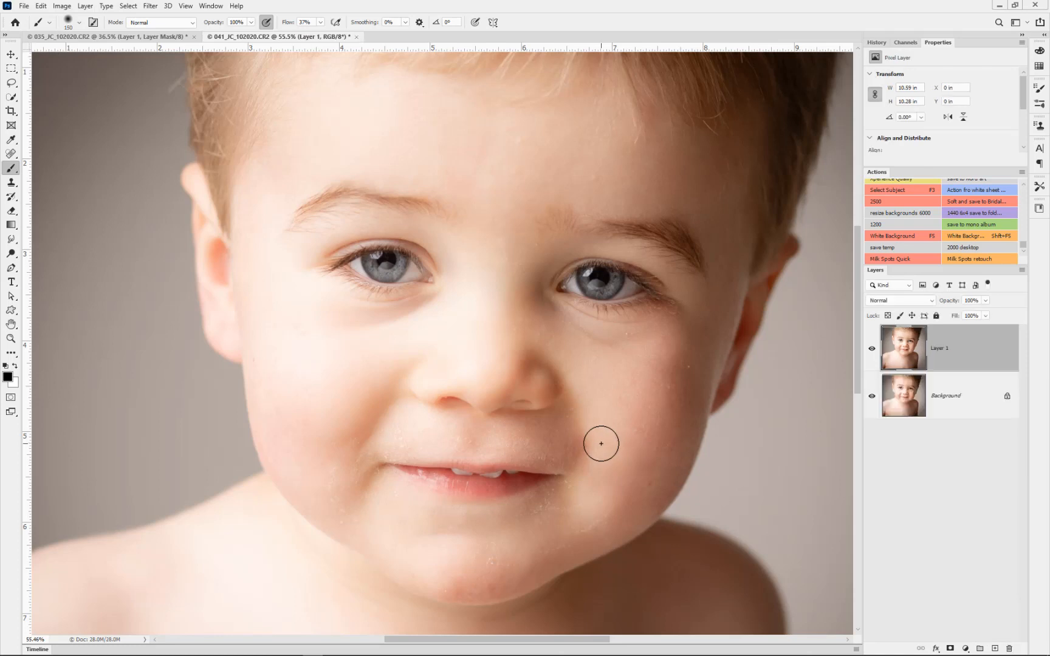
Apply the Dust & Scratches noise filter to the second portrait's Layer 1.
left_click(145, 7)
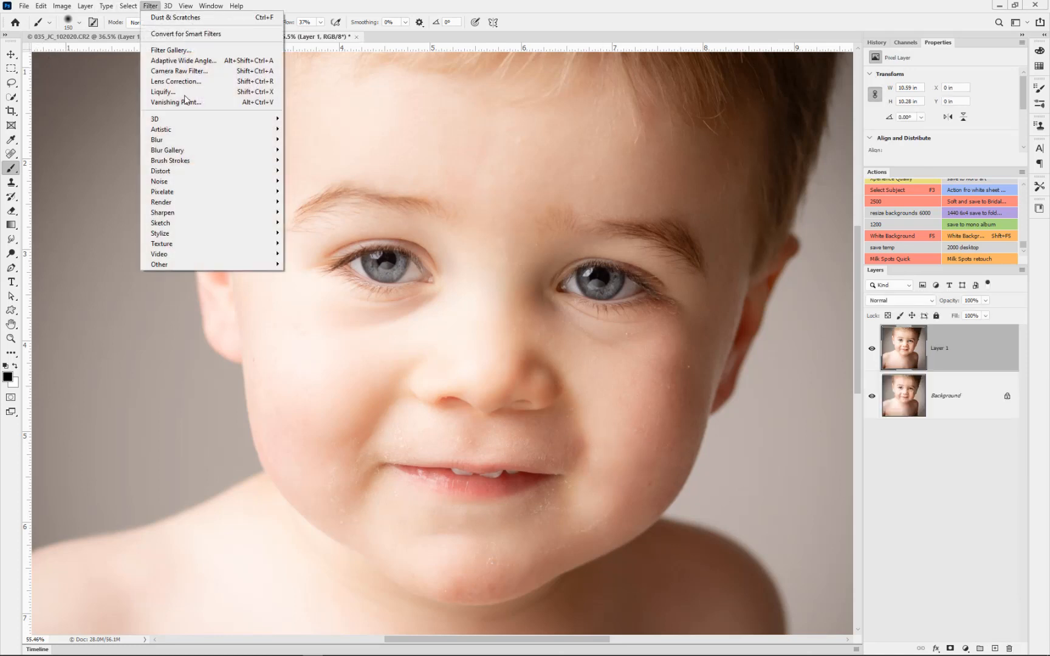
mouse_move(190, 181)
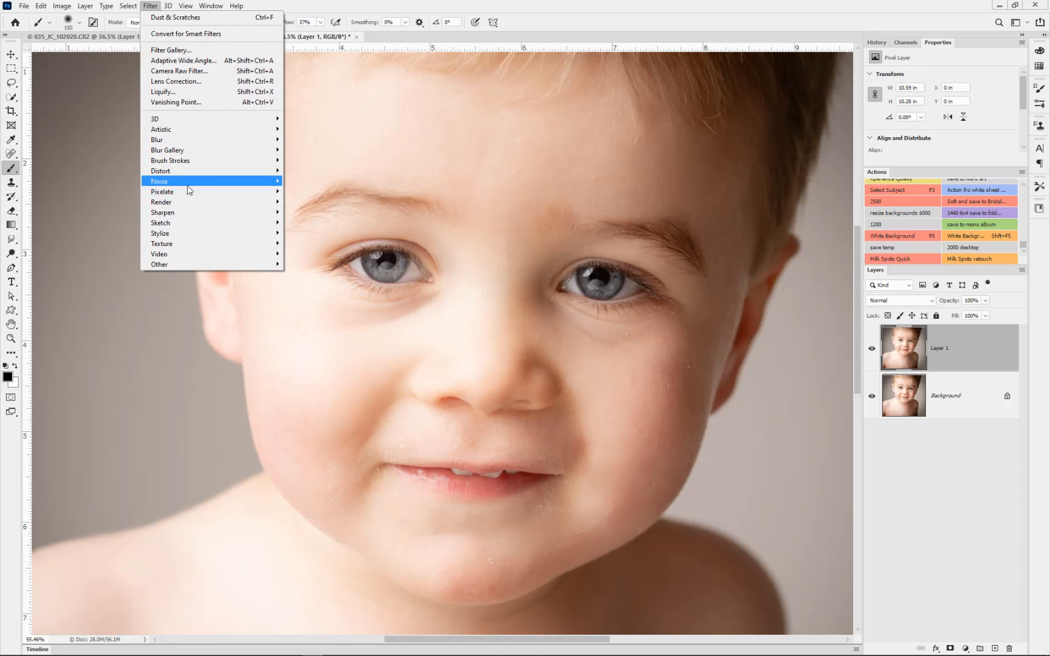
left_click(179, 17)
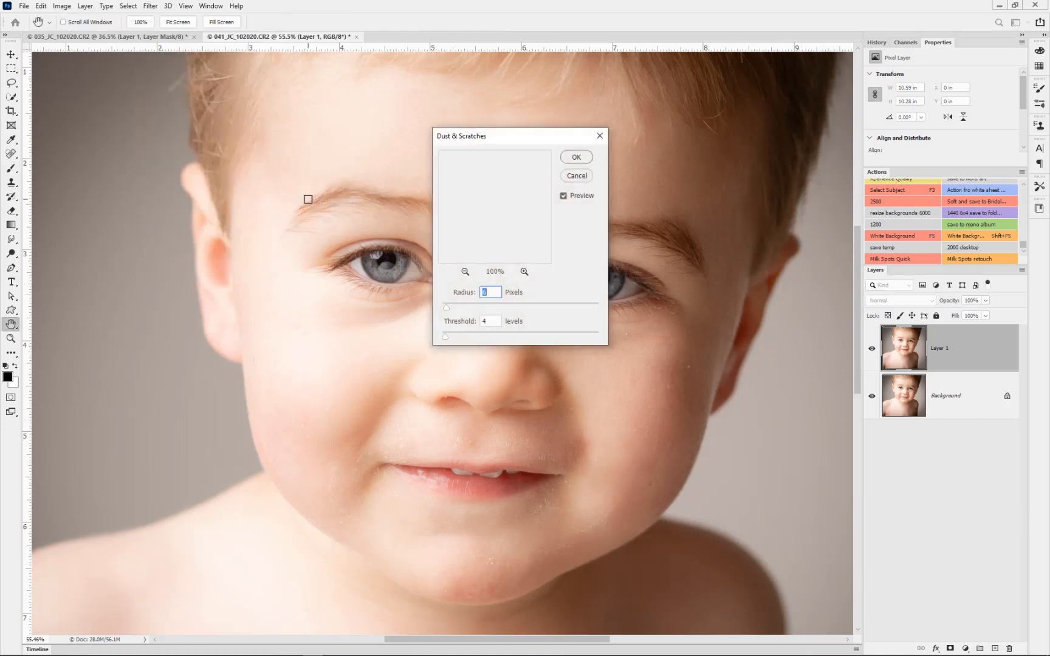
left_click(576, 157)
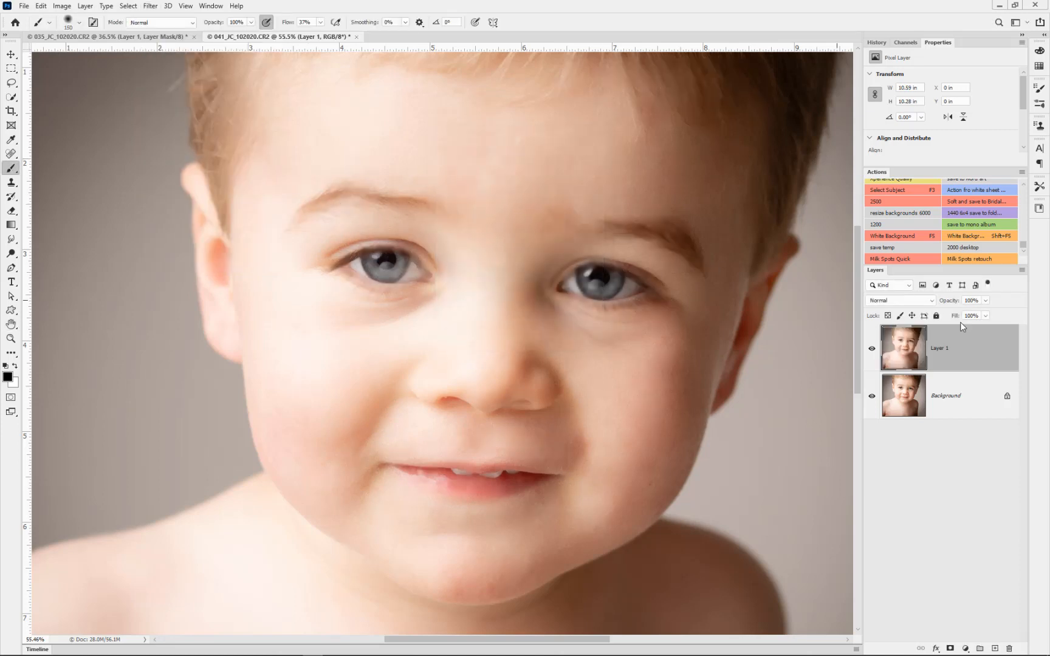
Set Layer 1 to Darken blending and paint the mask white over the forehead spots.
left_click(900, 300)
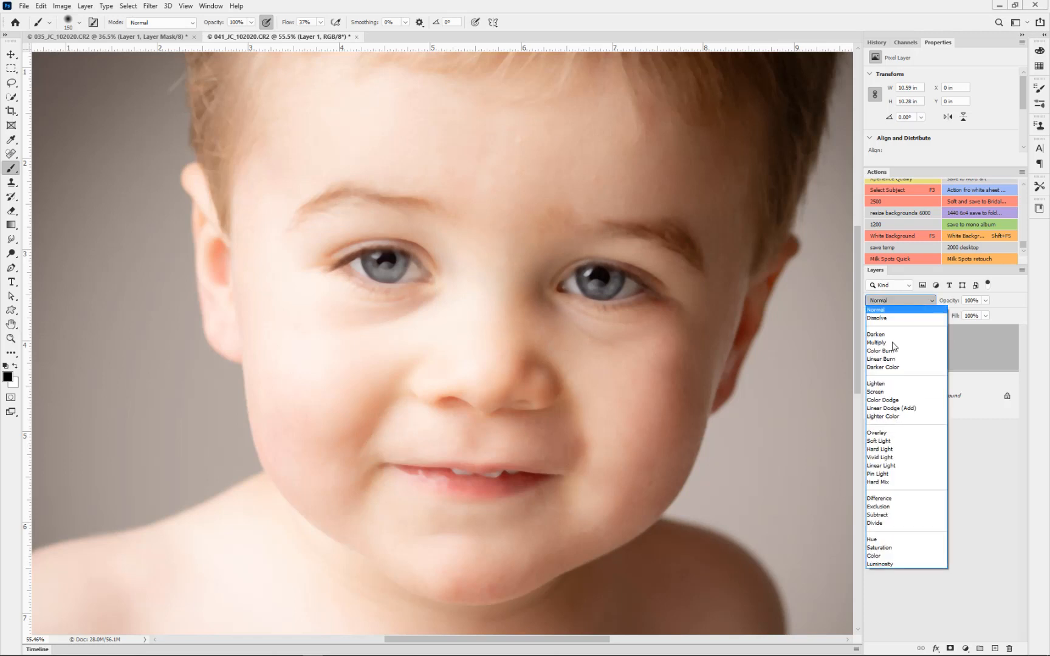
left_click(875, 334)
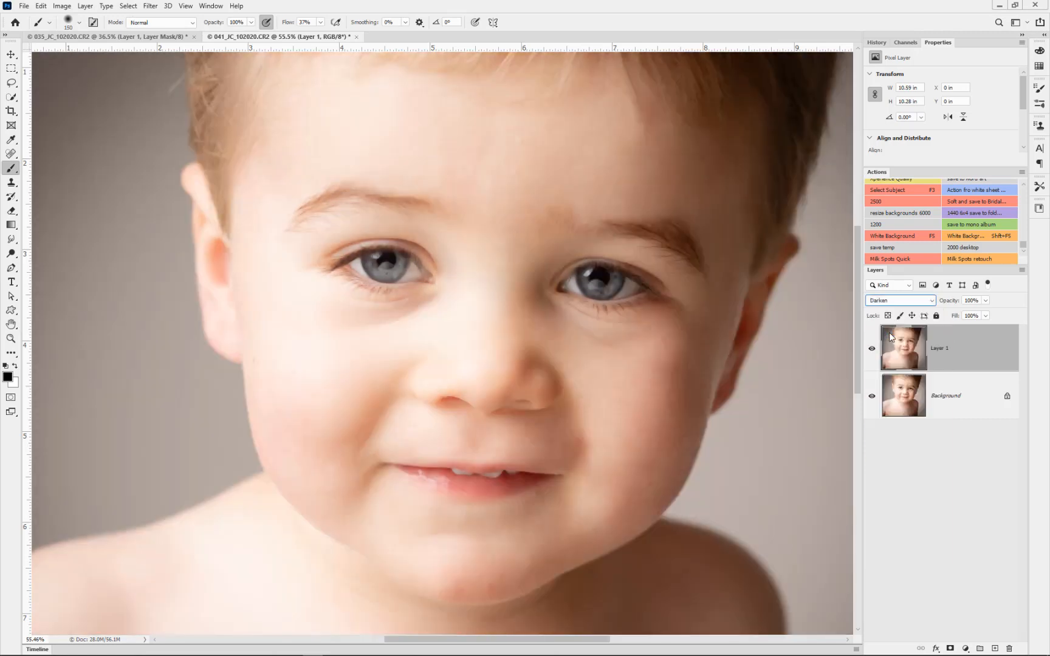
mouse_move(956, 481)
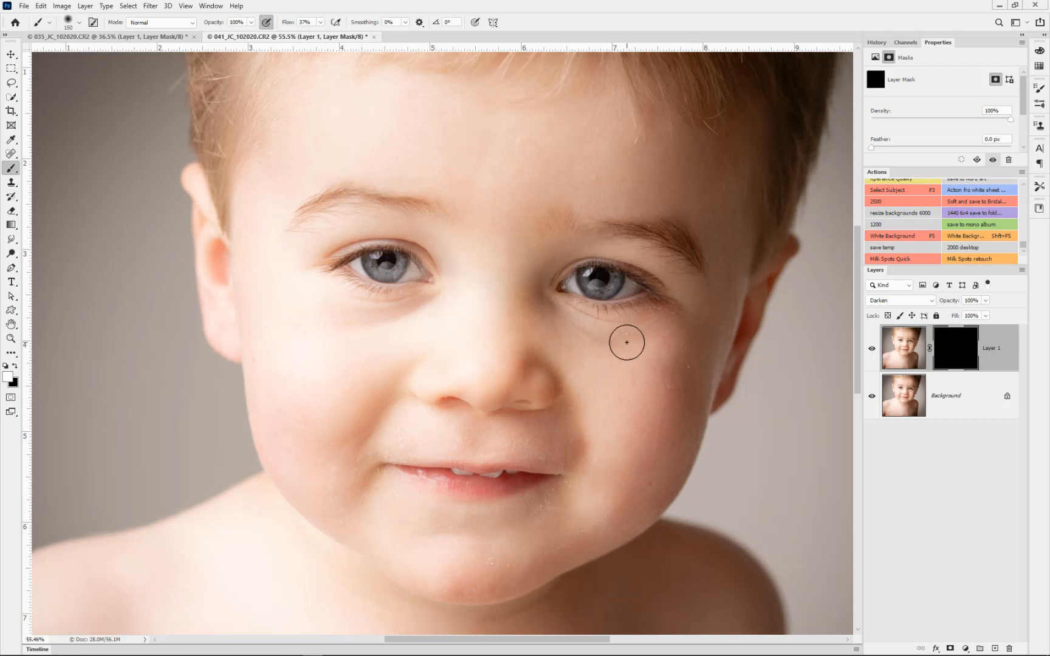
mouse_move(482, 596)
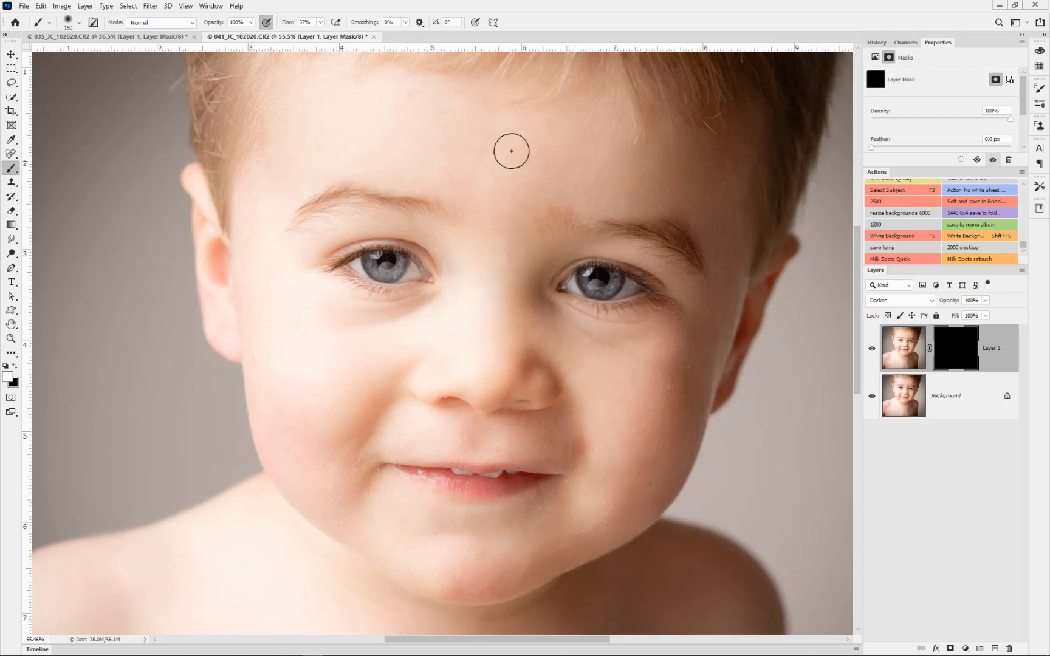
left_click_drag(511, 152, 714, 186)
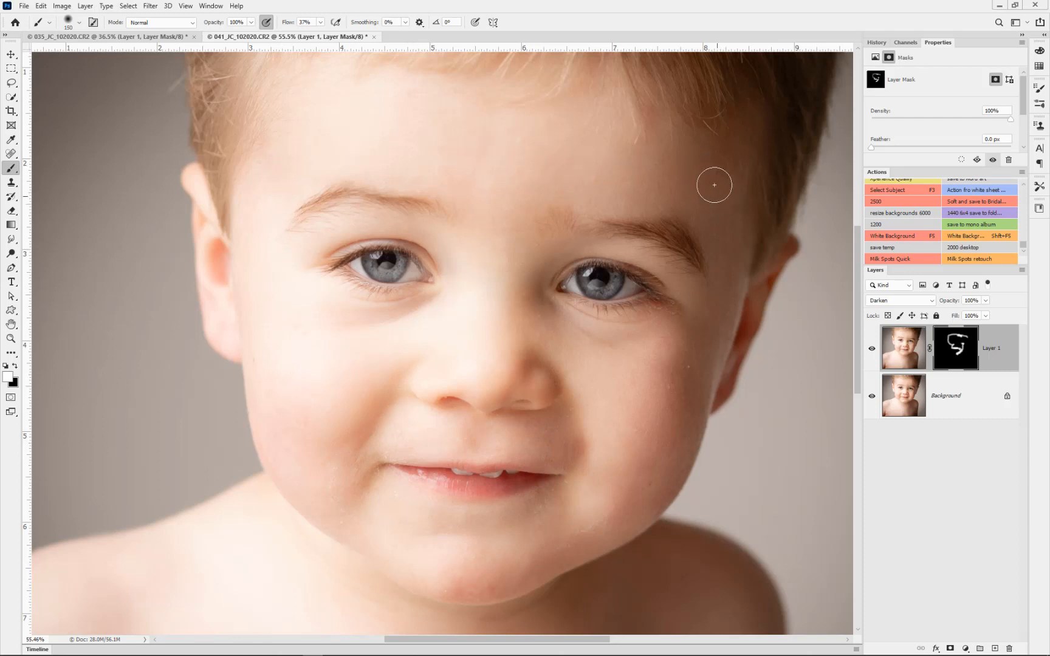